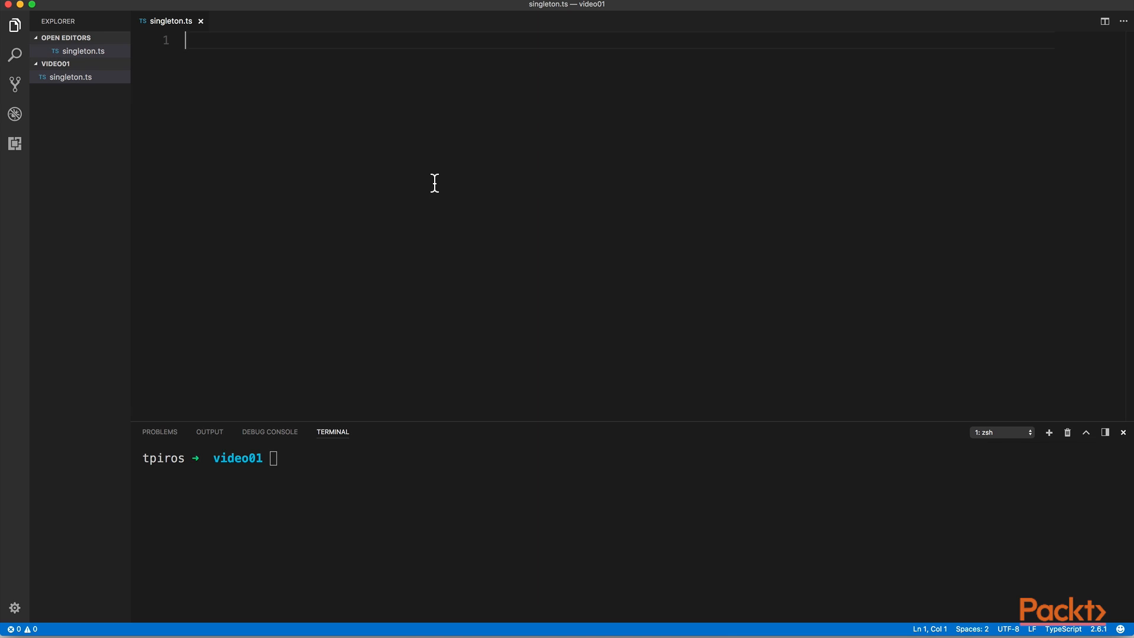
Write class MySingleton with private static instance: MySingleton and an empty private constructor
{"action": "type", "text": "class M"}
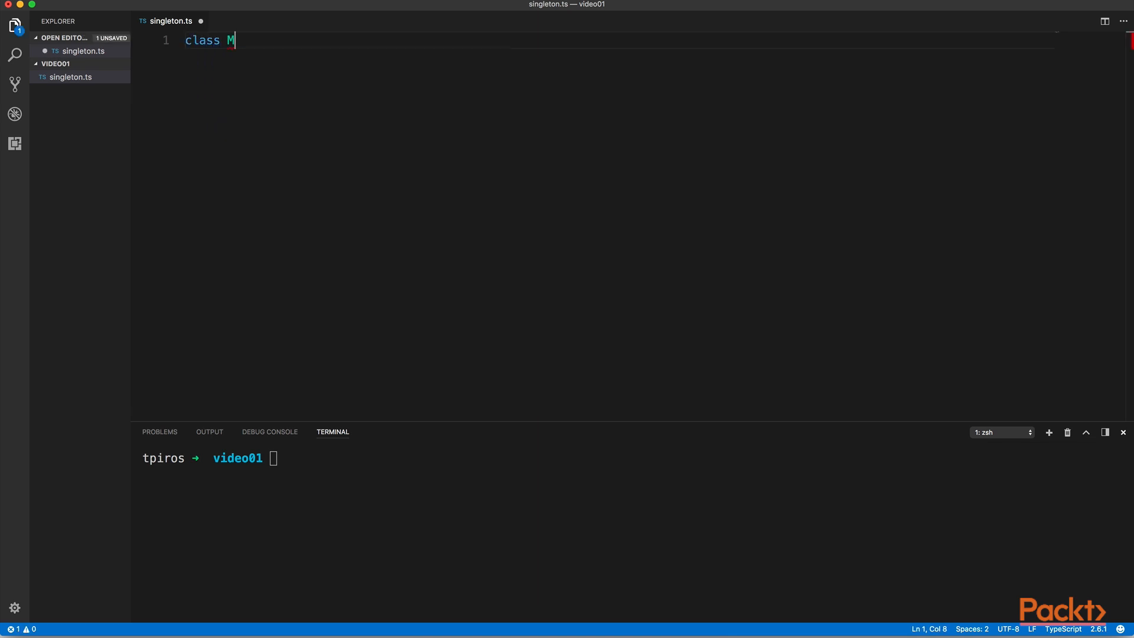
{"action": "type", "text": "ySingleton {"}
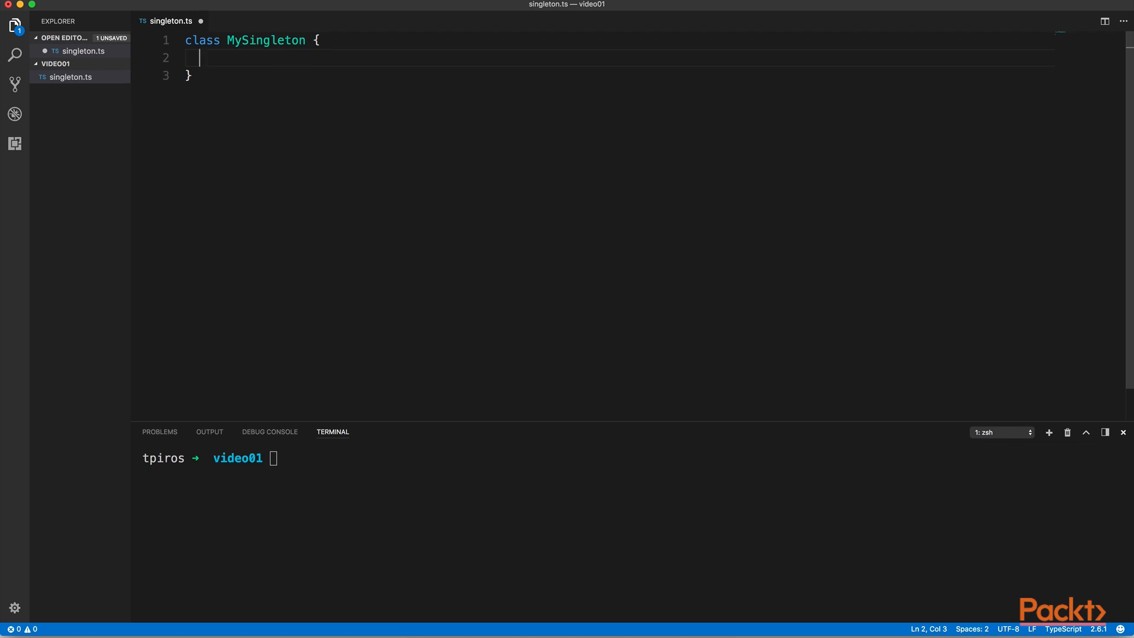
{"action": "type", "text": "private s"}
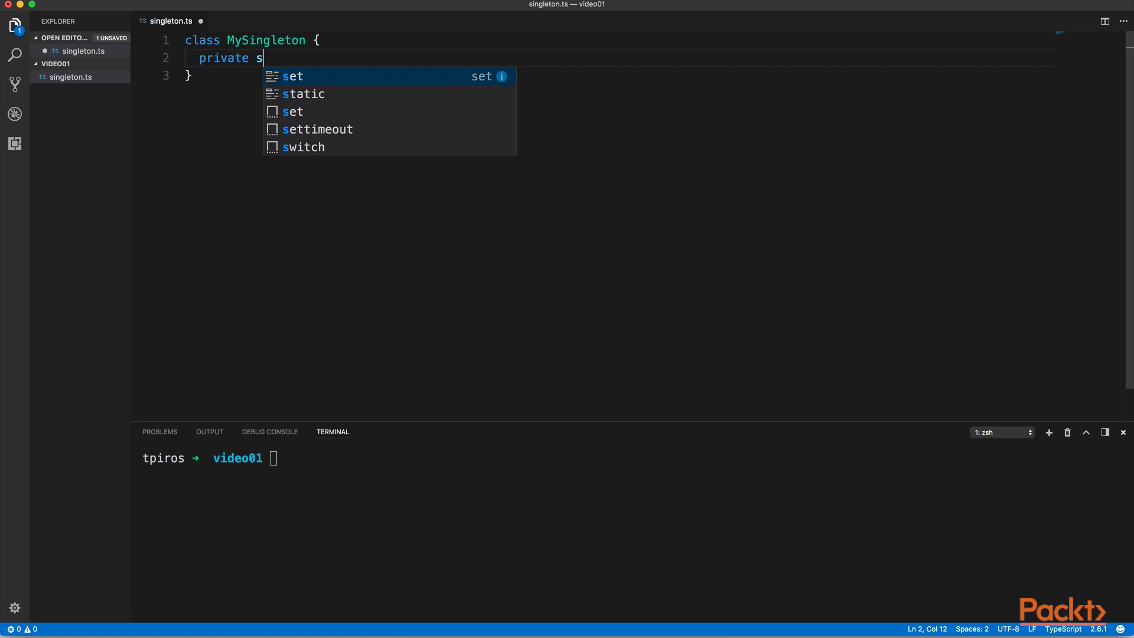
{"action": "type", "text": "tatic instance:"}
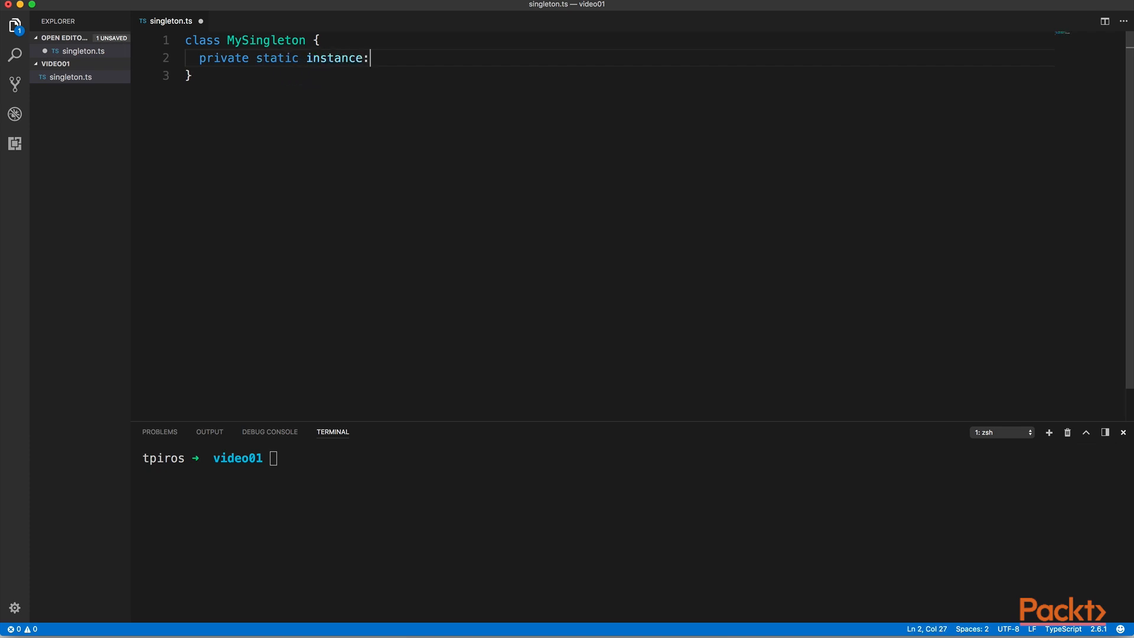
{"action": "type", "text": "MySingleton;"}
{"action": "type", "text": "priva"}
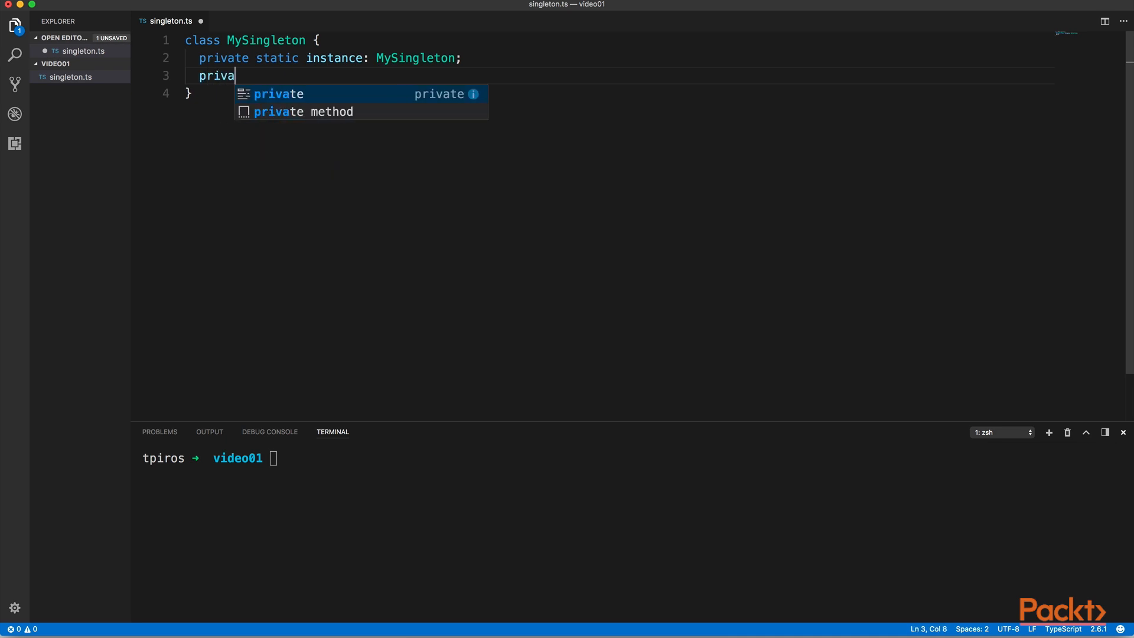
{"action": "type", "text": "constructor()"}
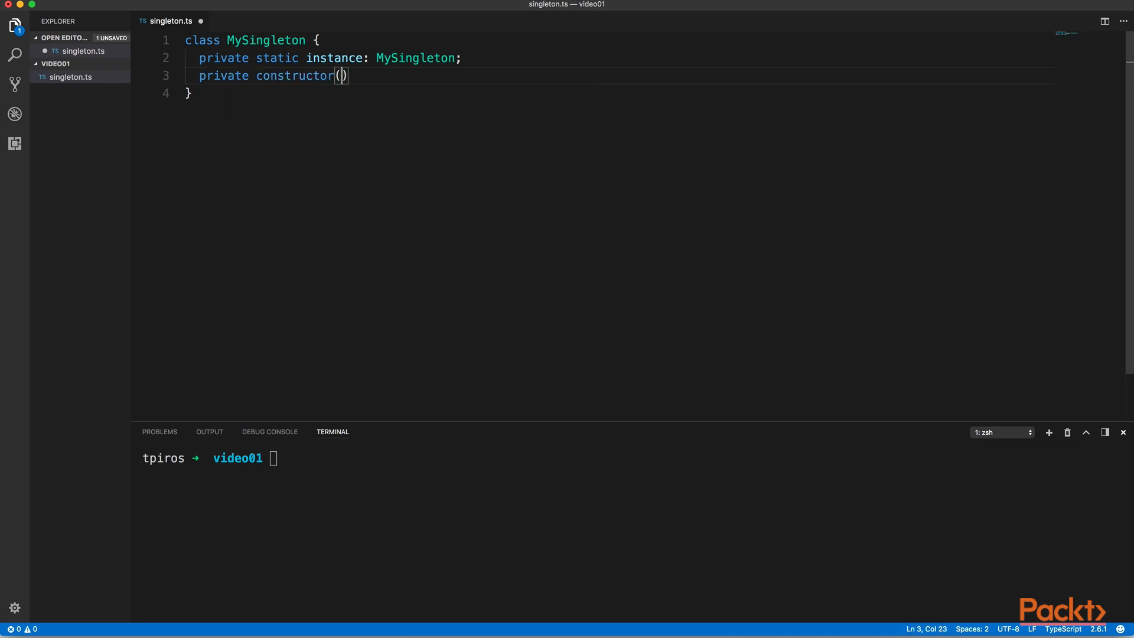
{"action": "type", "text": "{ }"}
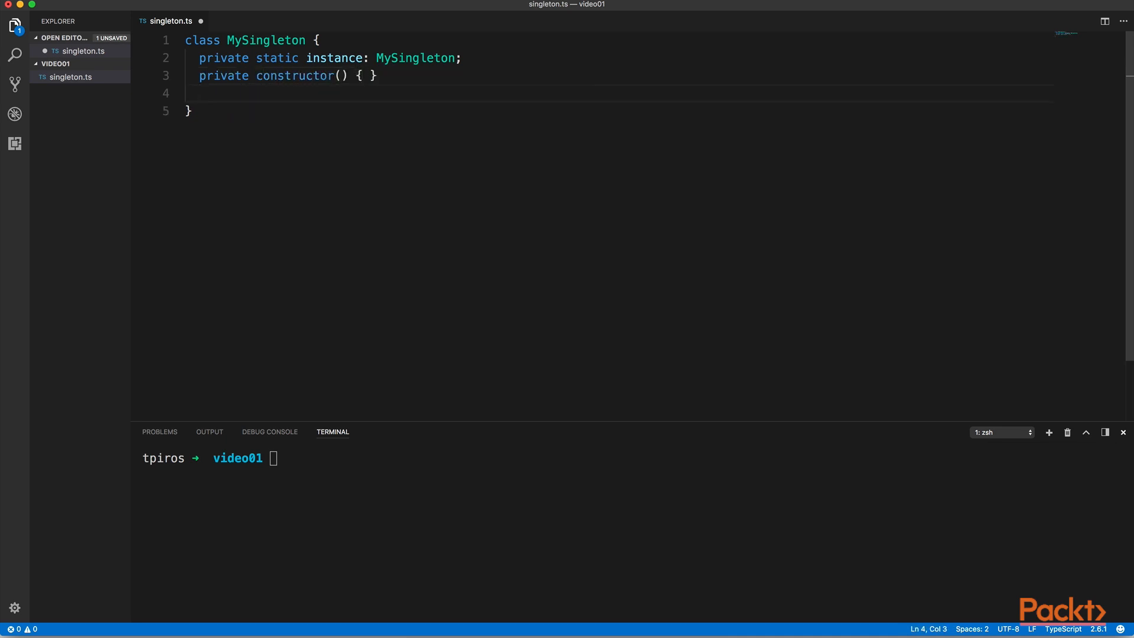
Write static getInstance() that assigns new MySingleton() when !MySingleton.instance
{"action": "type", "text": "static"}
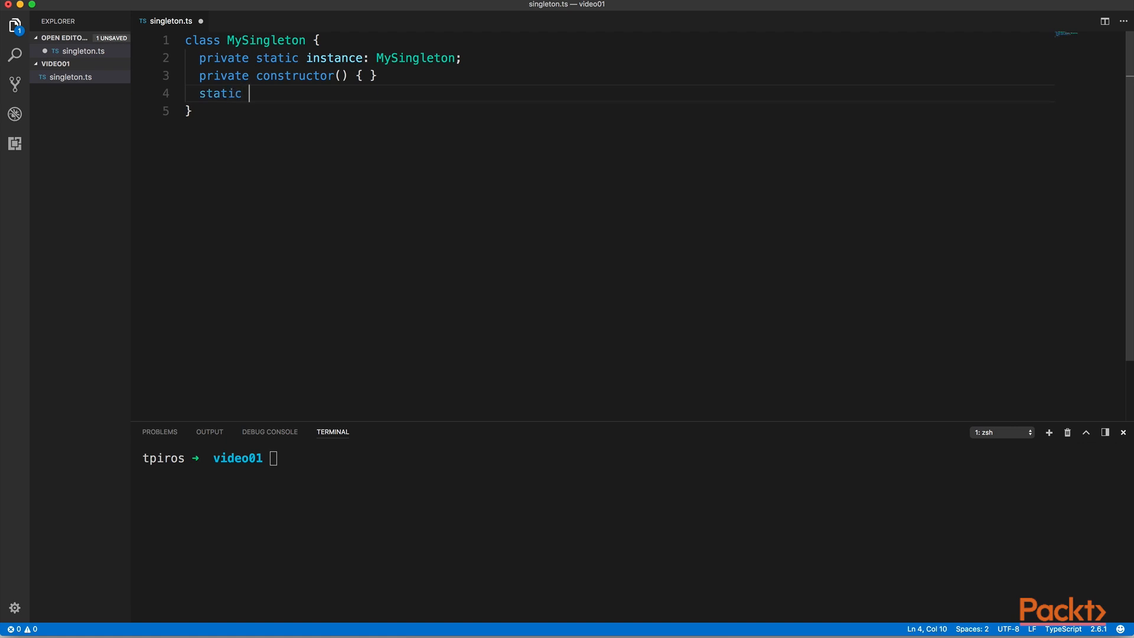
{"action": "type", "text": "getInstance()"}
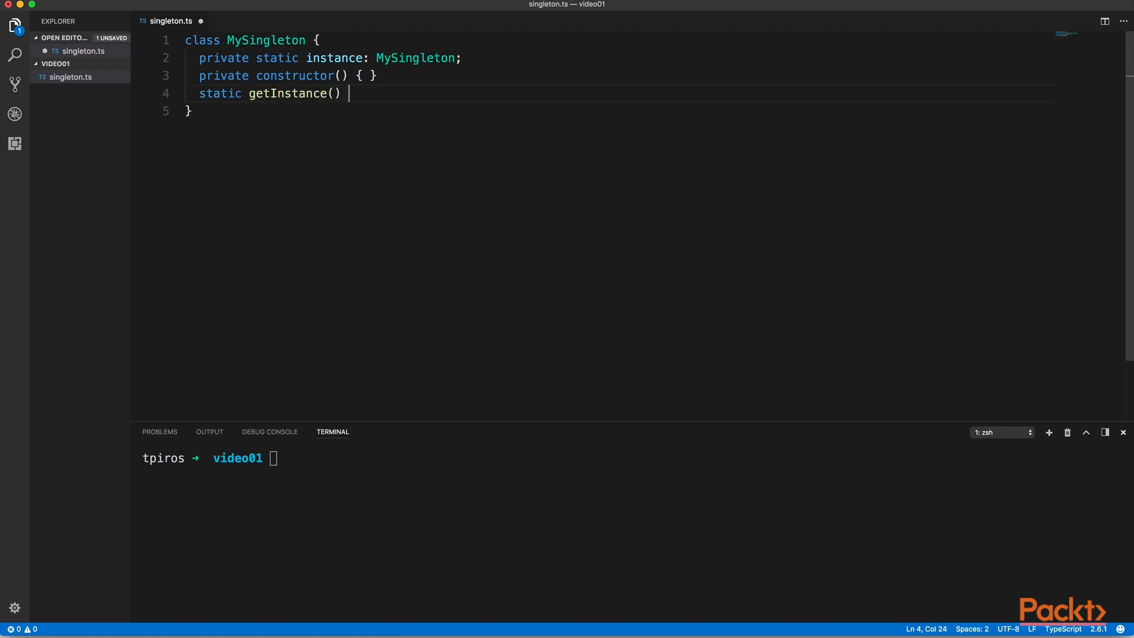
{"action": "type", "text": "{"}
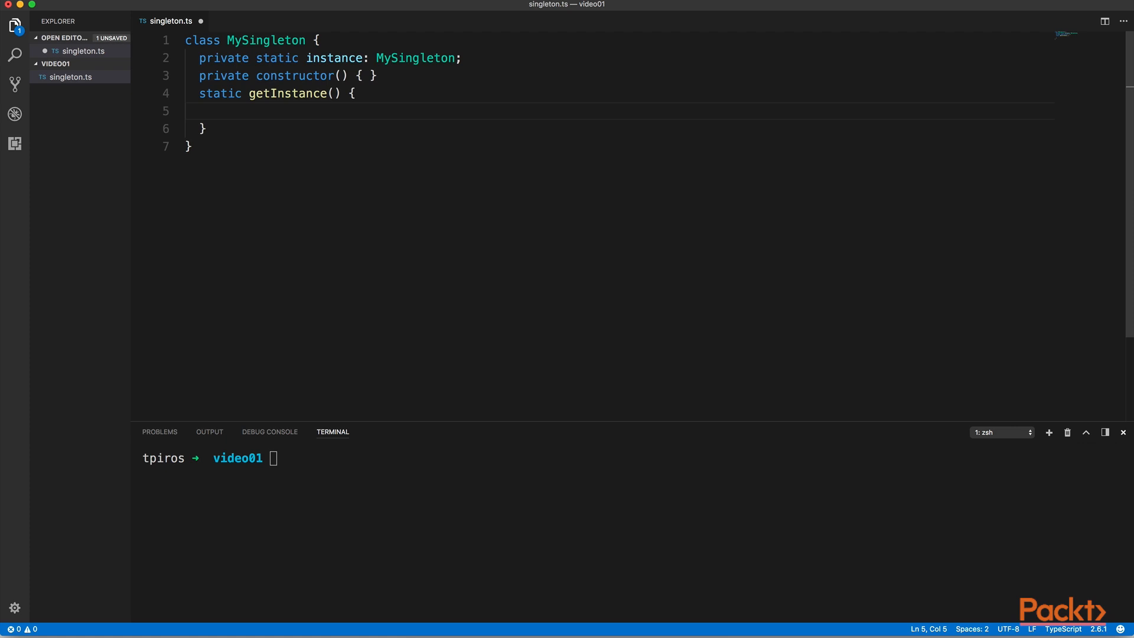
{"action": "type", "text": "if (MySingleton"}
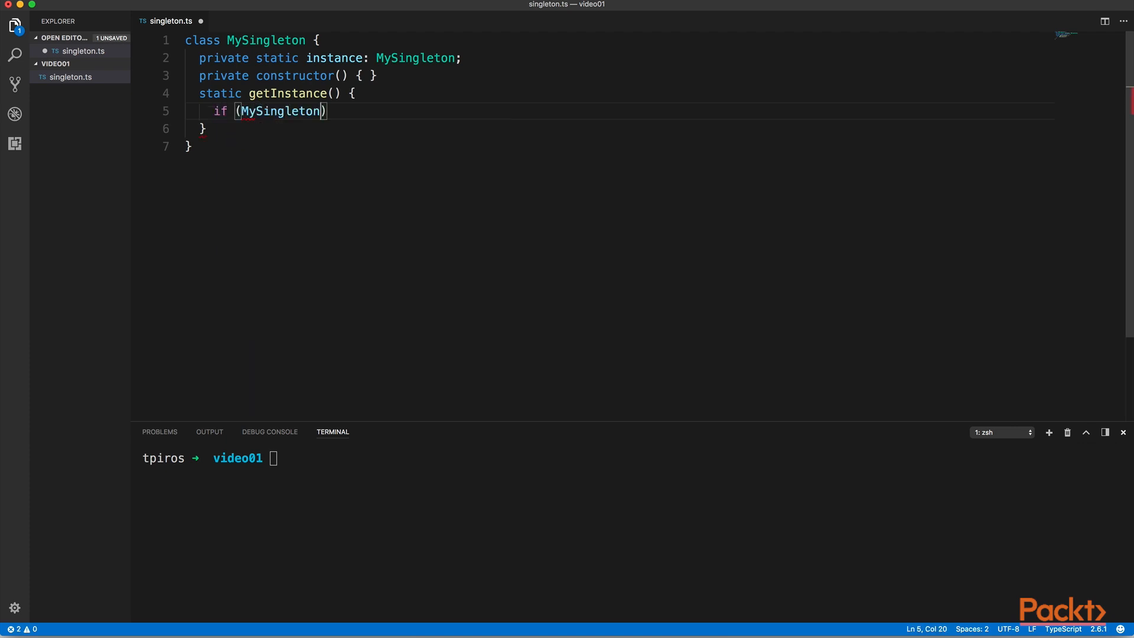
{"action": "type", "text": ".instance"}
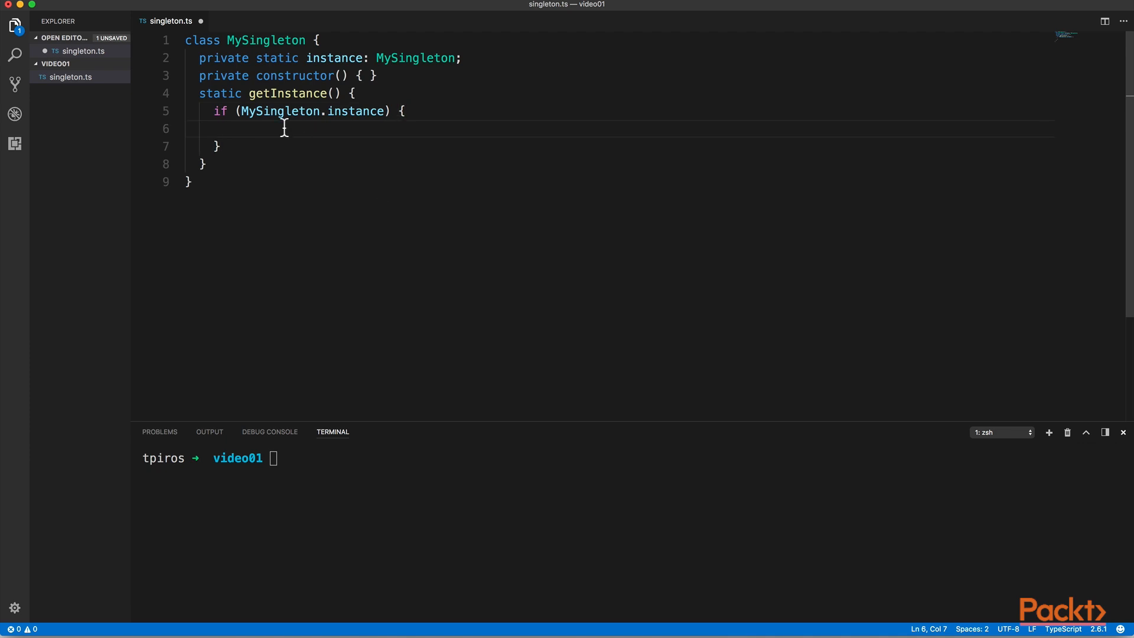
{"action": "type", "text": "!"}
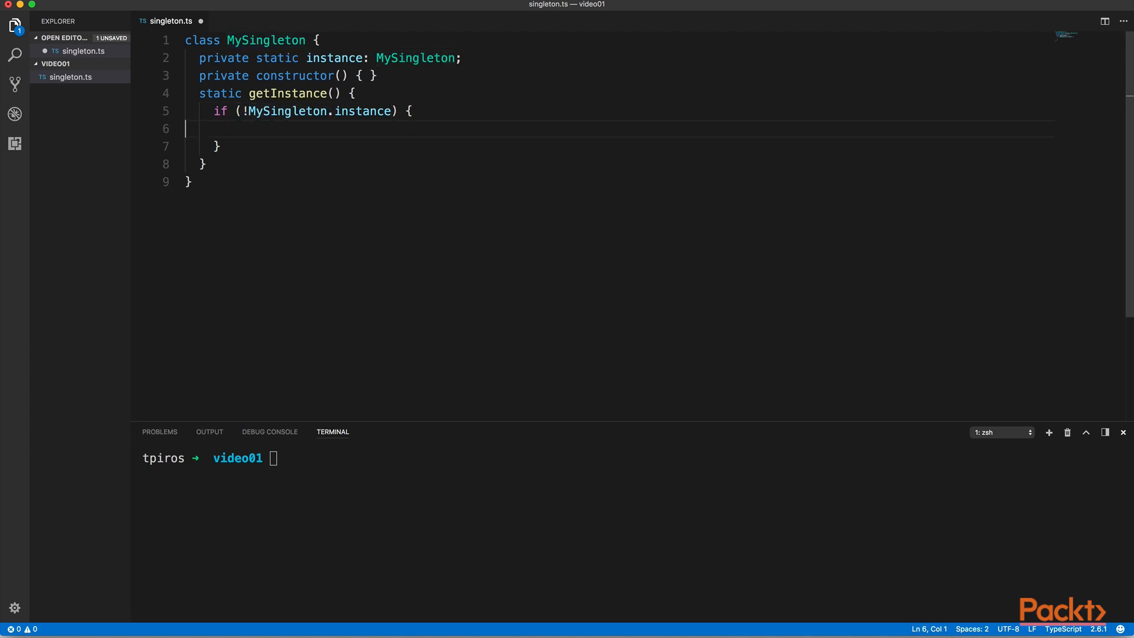
{"action": "type", "text": "MySingleton.instance ="}
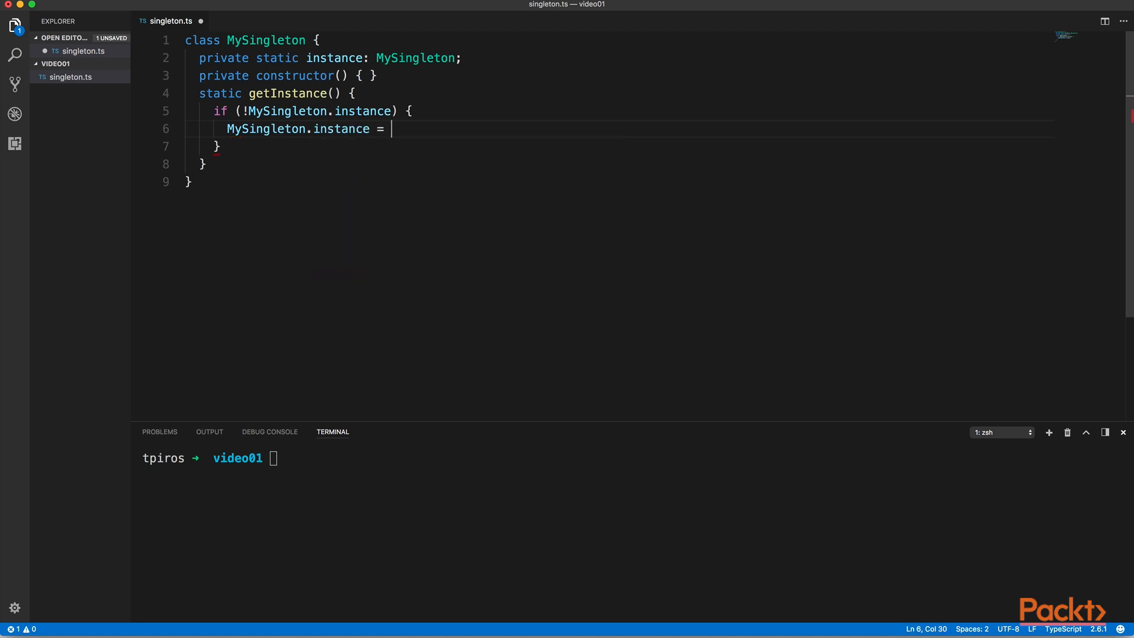
{"action": "type", "text": "new MySingleton"}
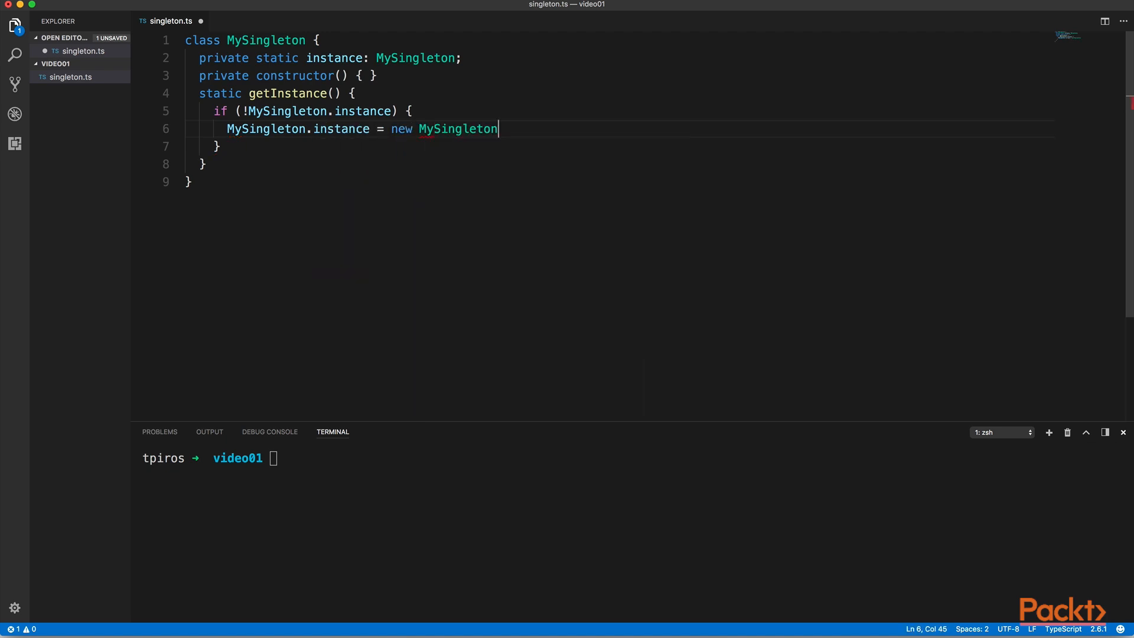
{"action": "type", "text": "();"}
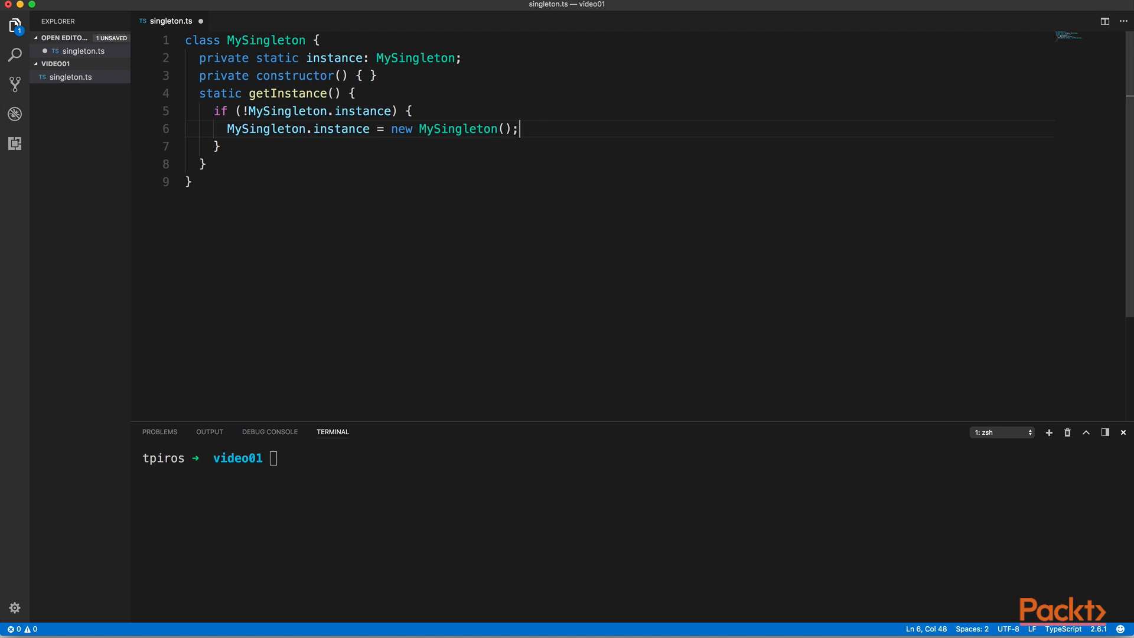
Return MySingleton.instance at the end of getInstance
{"action": "left_click", "coordinate": [232, 146]}
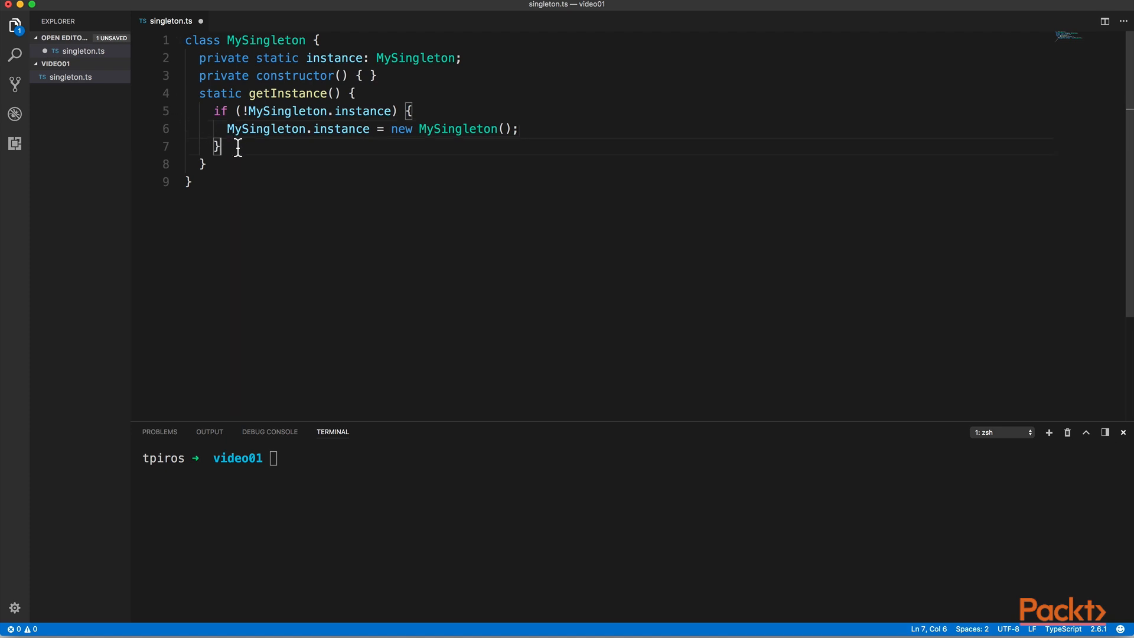
{"action": "key", "text": "Return"}
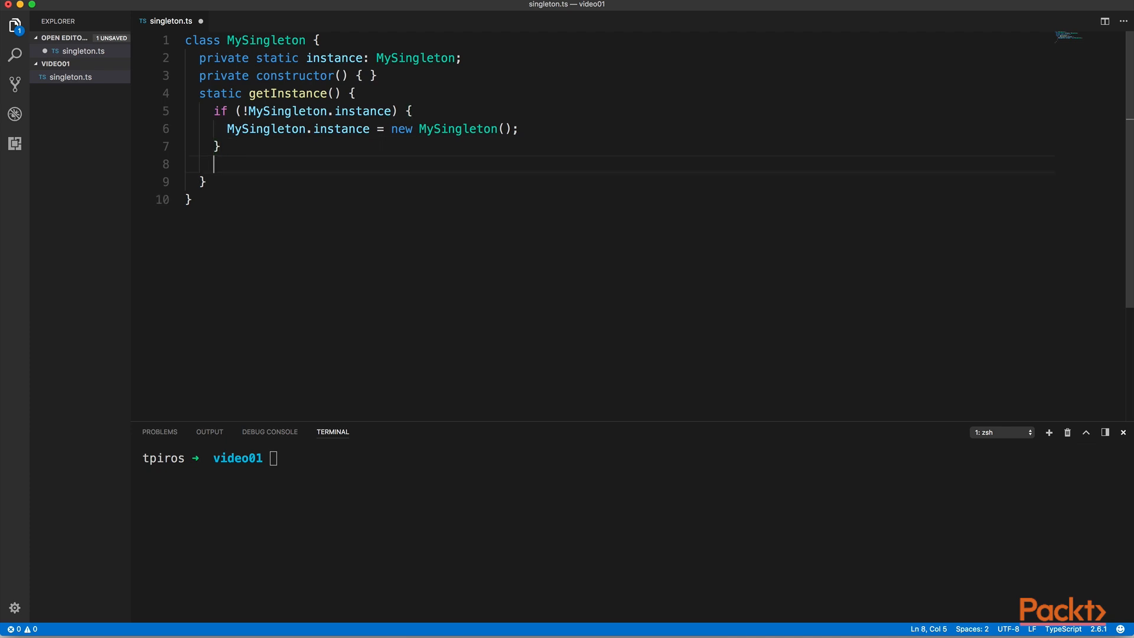
{"action": "type", "text": "return"}
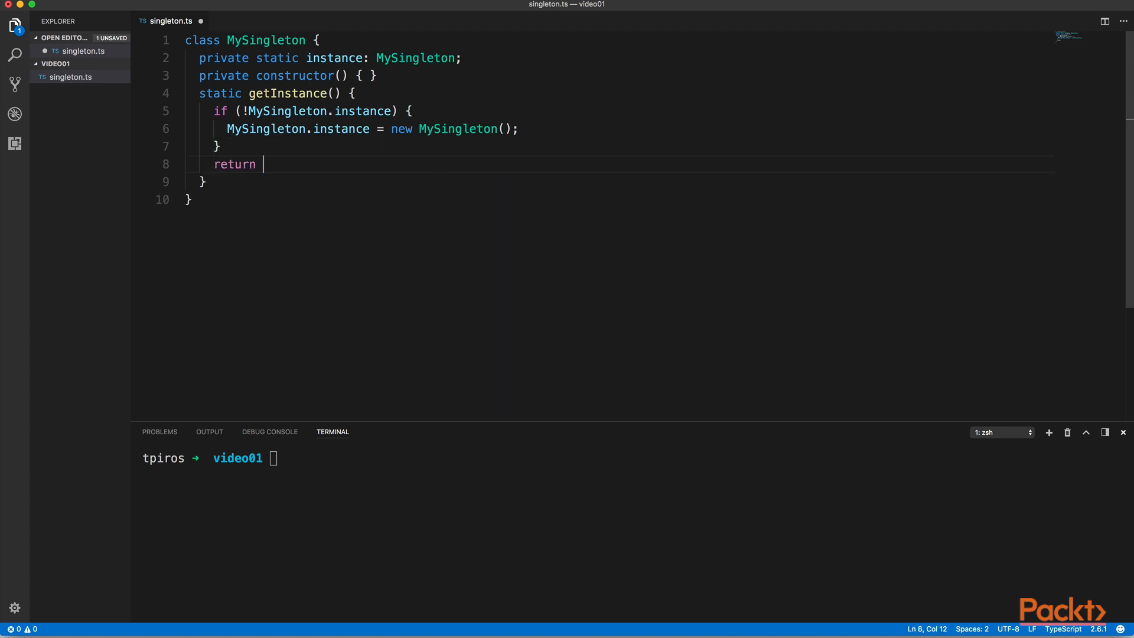
{"action": "type", "text": "MySingleton.instance;"}
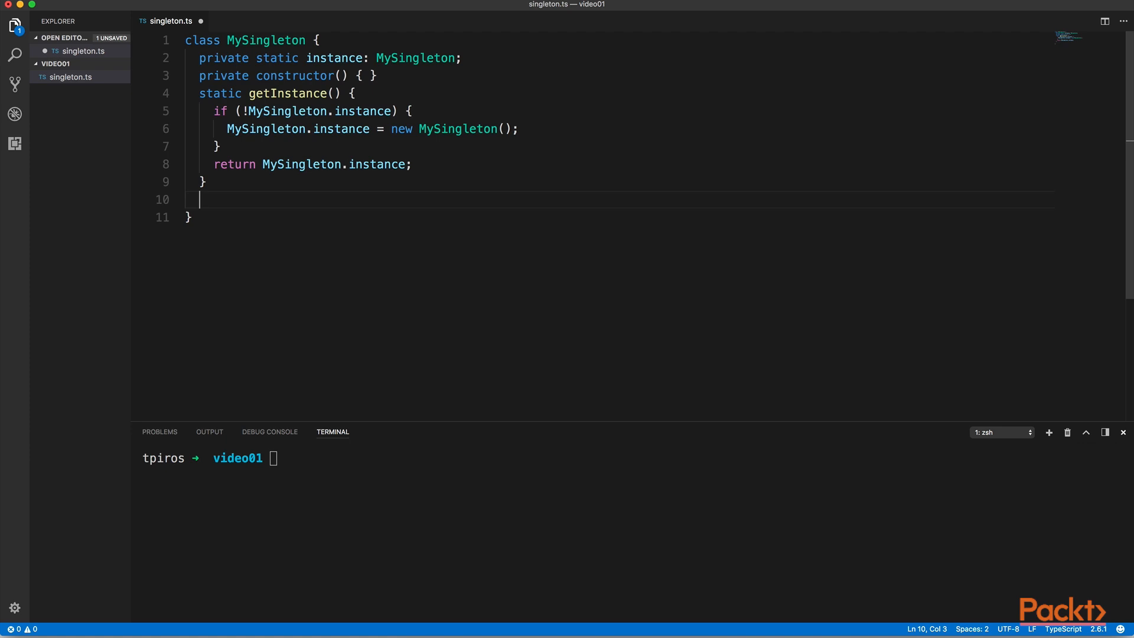
Write greet(): string returning 'Hello from Singleton!' and leave blank lines below the class
{"action": "type", "text": "gr"}
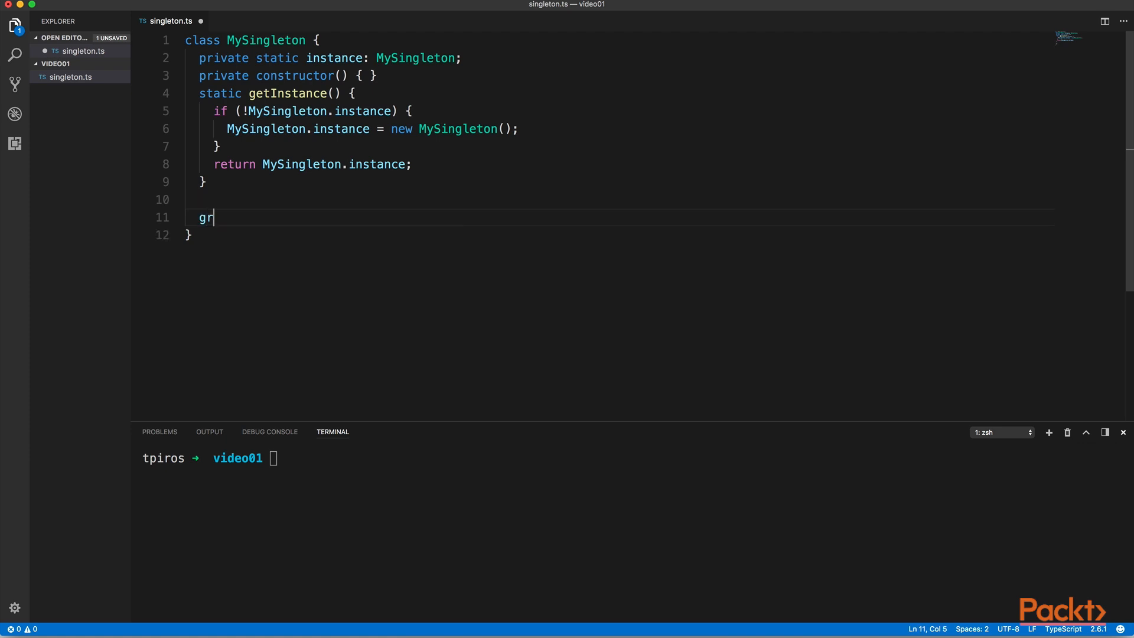
{"action": "type", "text": "eet():"}
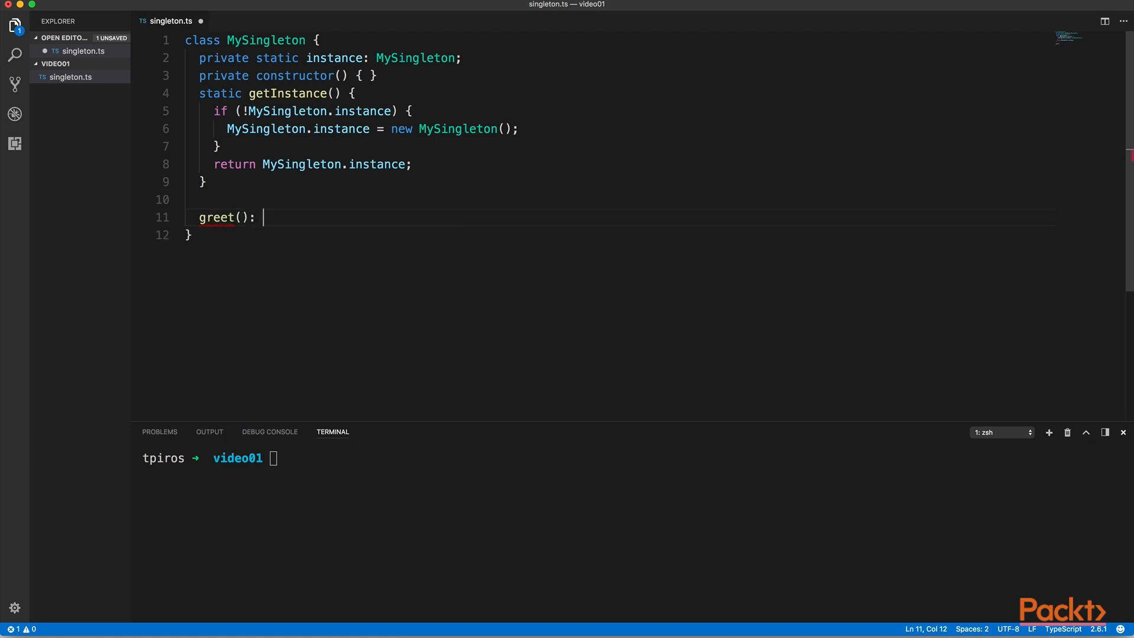
{"action": "type", "text": "string {"}
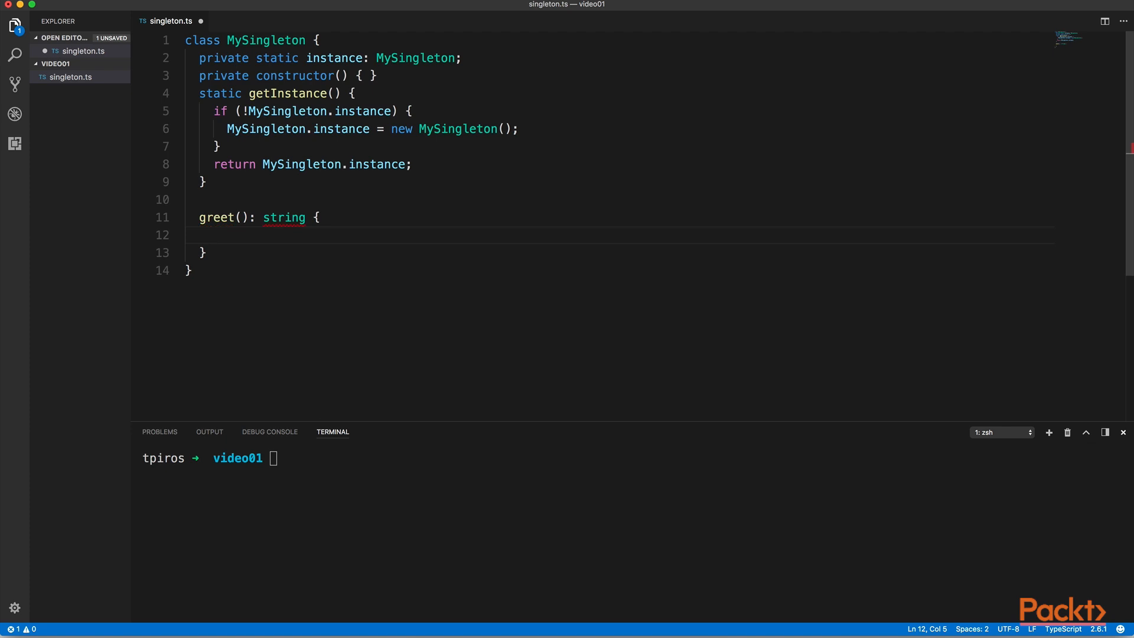
{"action": "type", "text": "return 'Hel'"}
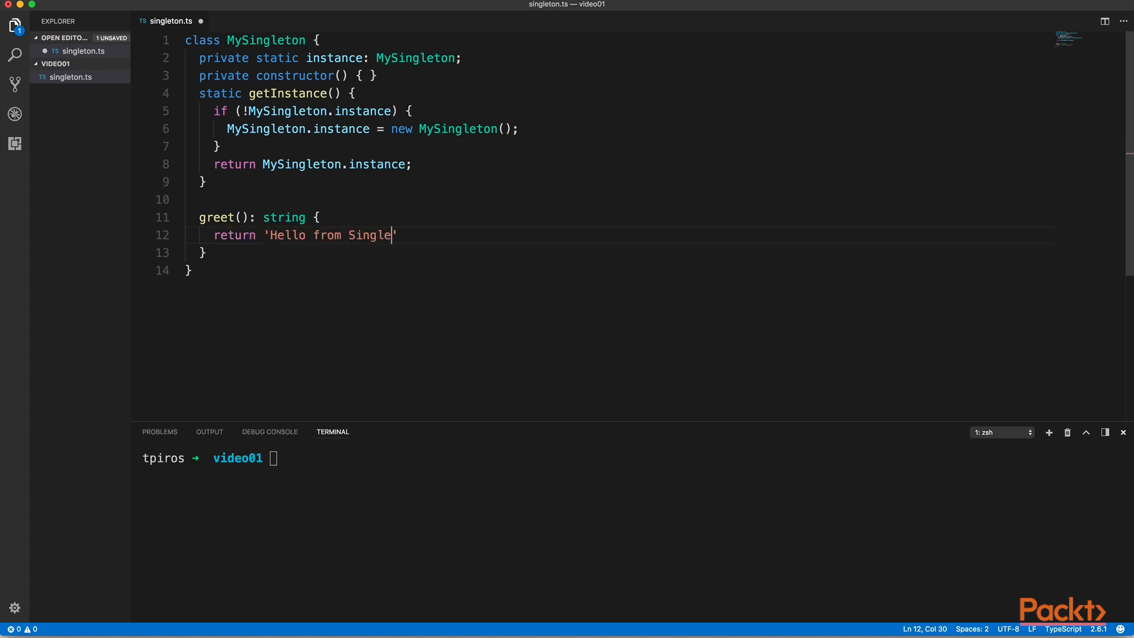
{"action": "type", "text": "ton!';"}
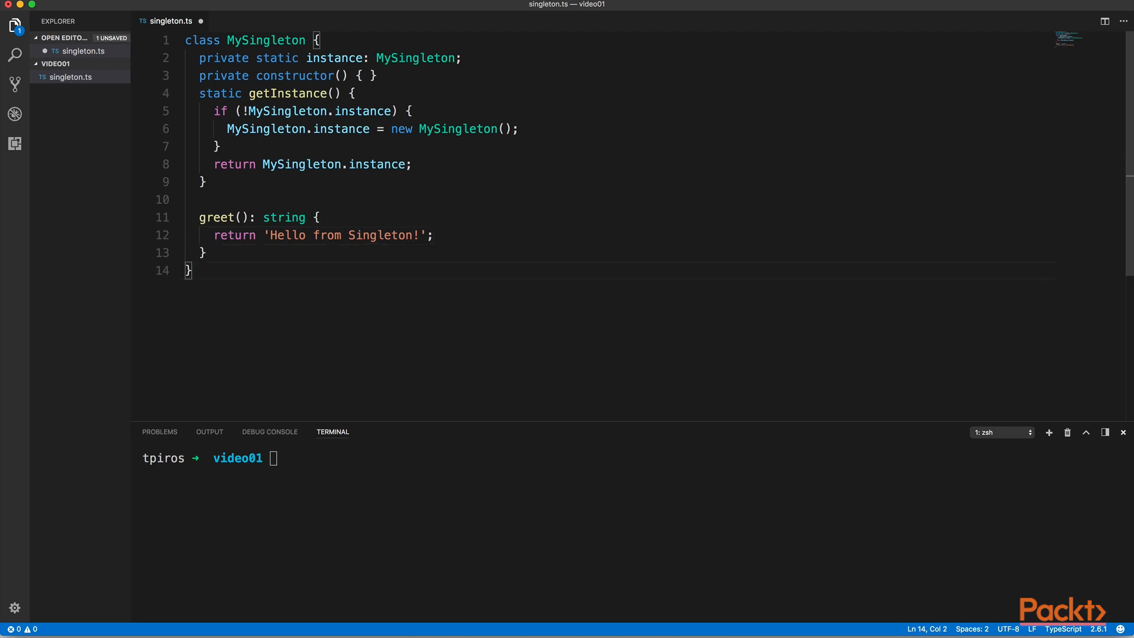
{"action": "key", "text": "Enter"}
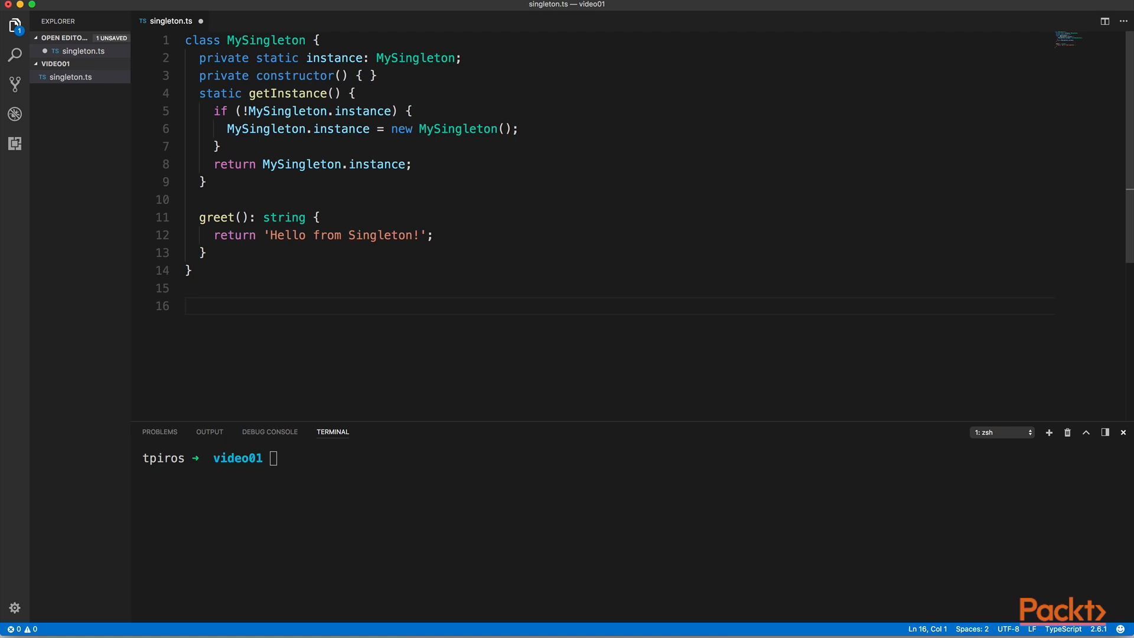
Declare const singleton1 = MySingleton.getInstance() and begin the singleton2 declaration
{"action": "type", "text": "const singleto"}
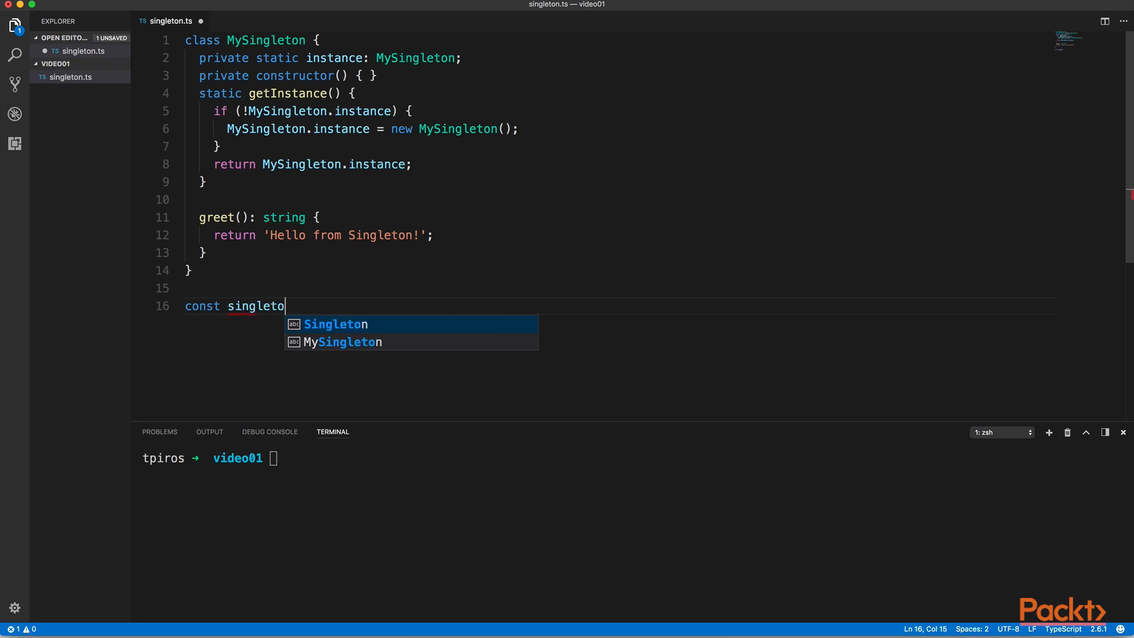
{"action": "type", "text": "n1 = new MySingleton();"}
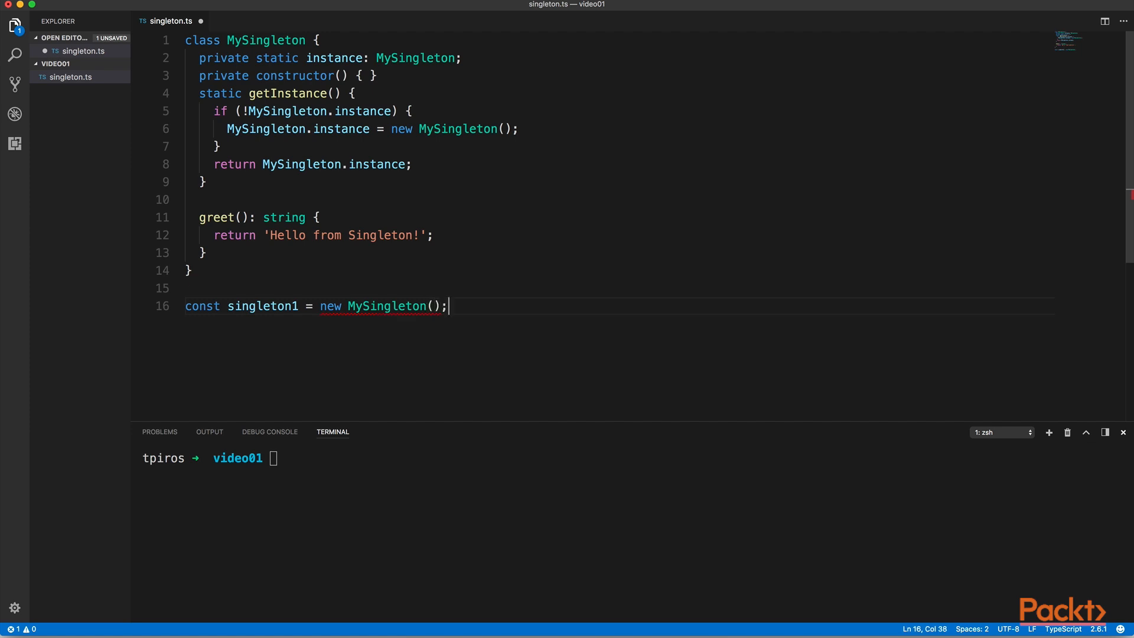
{"action": "mouse_move", "coordinate": [388, 306]}
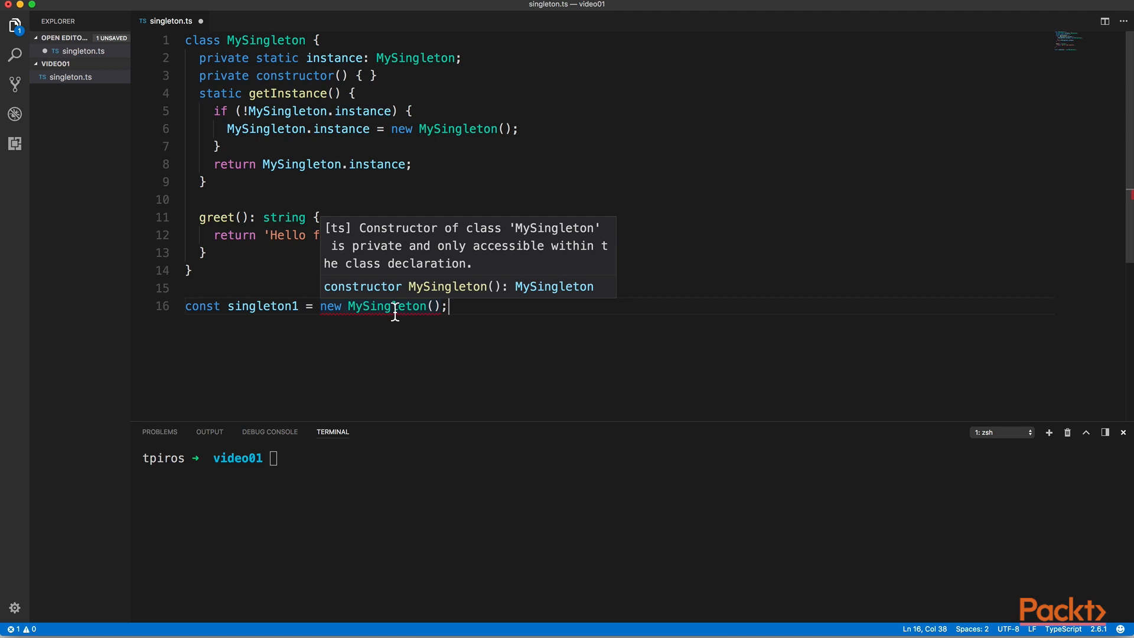
{"action": "mouse_move", "coordinate": [491, 332]}
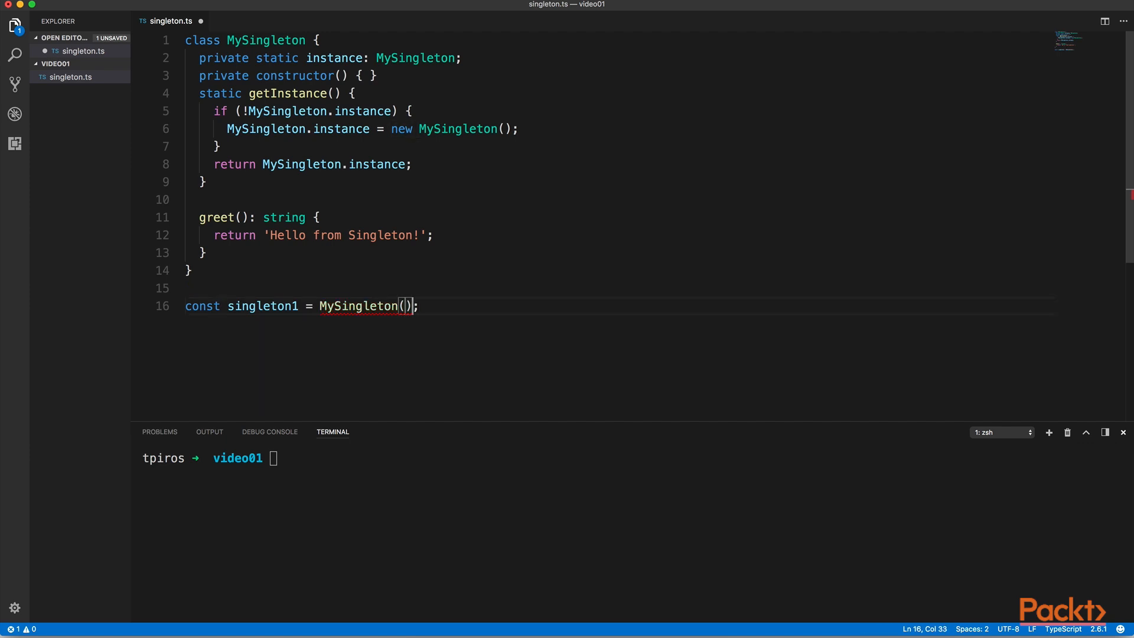
{"action": "type", "text": ".getInstance"}
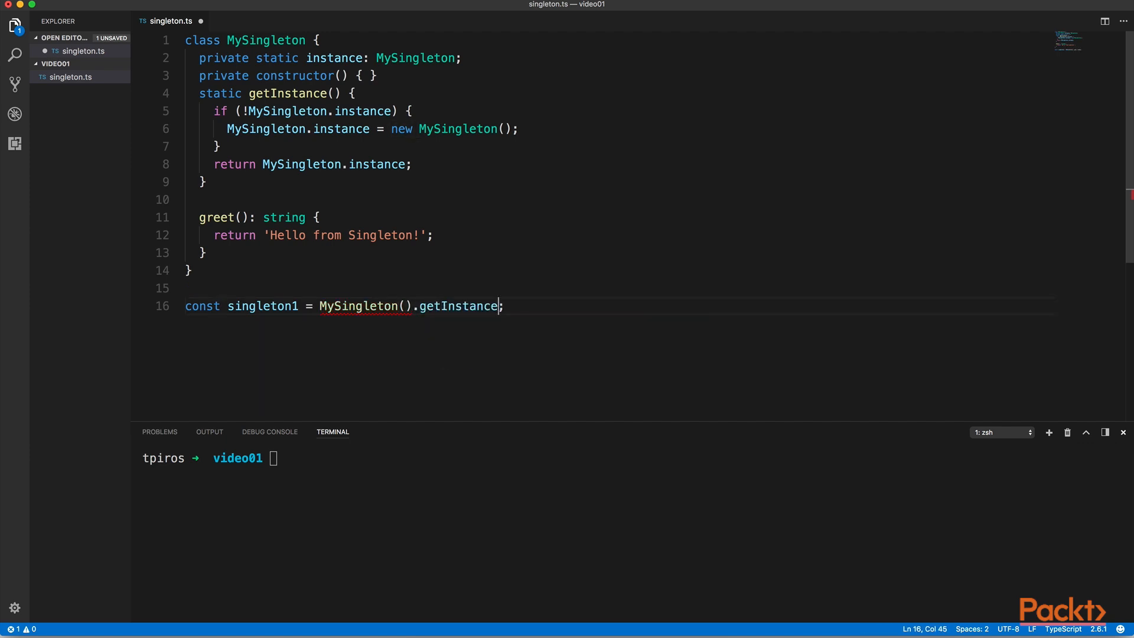
{"action": "type", "text": "();"}
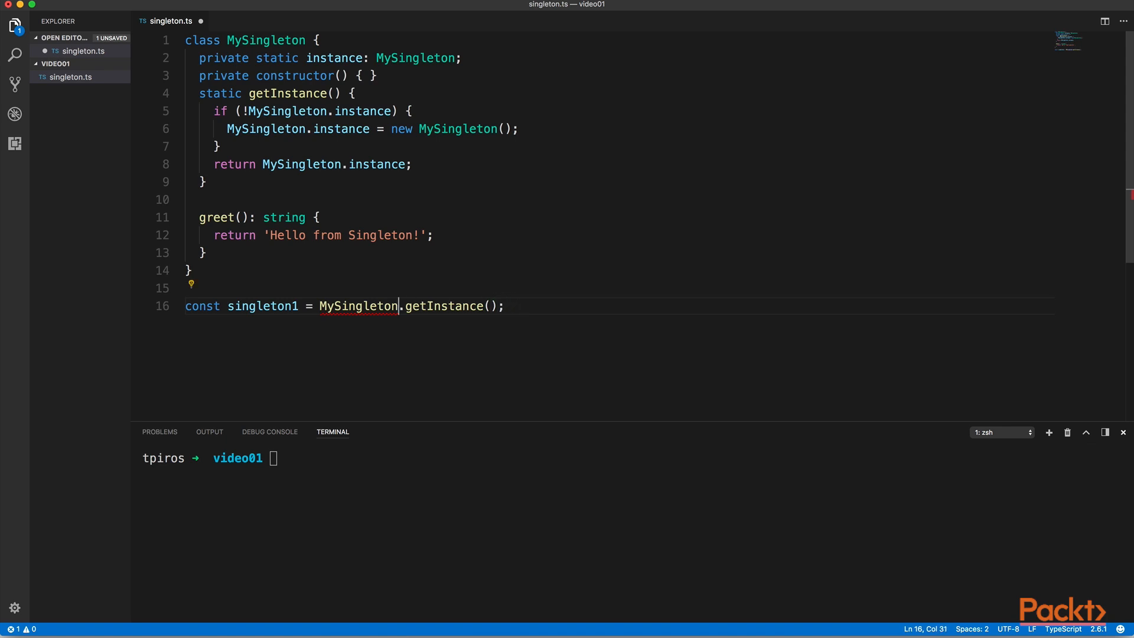
{"action": "left_click", "coordinate": [503, 305]}
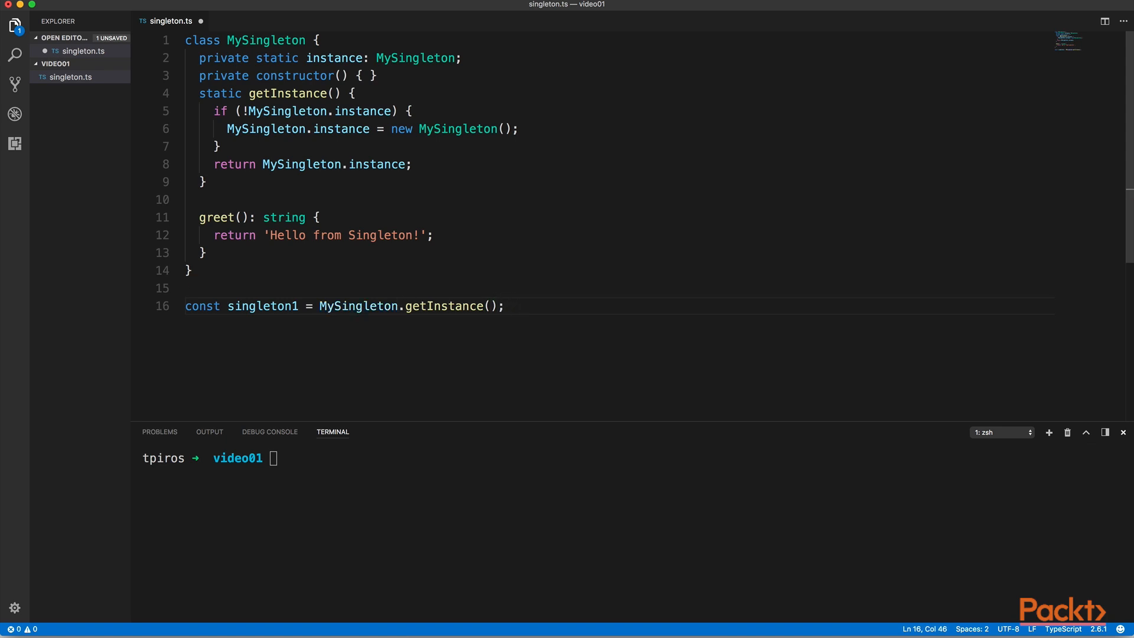
{"action": "type", "text": "const singleton2 ="}
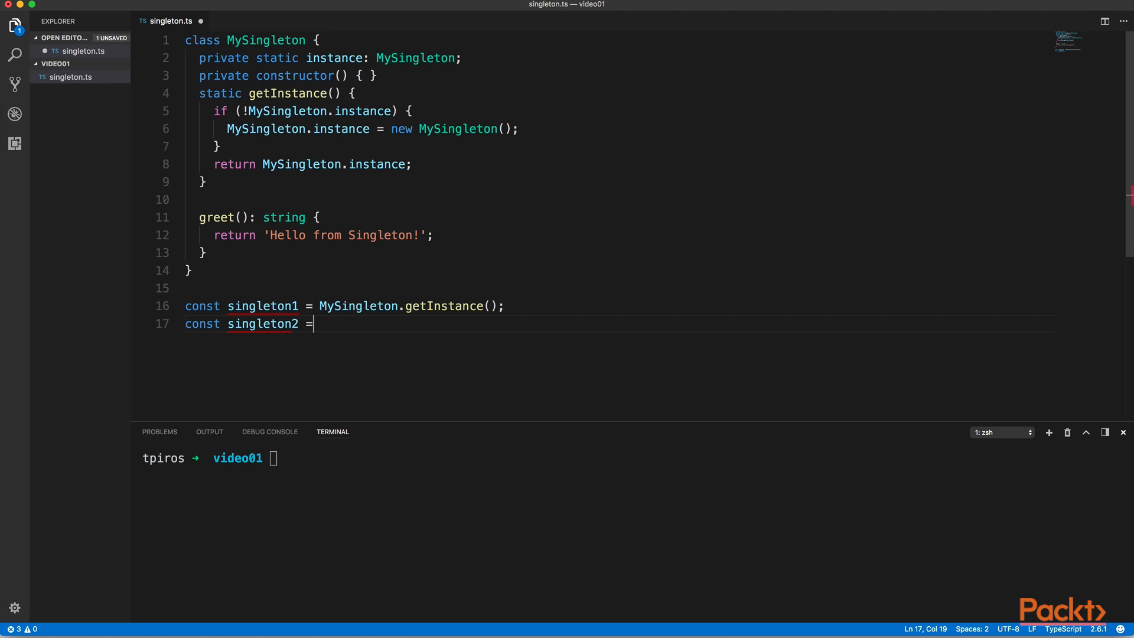
Assign singleton2 from MySingleton.getInstance(), log singleton1 === singleton2, and start typing ts-node in the terminal
{"action": "type", "text": "MySingleton.ge"}
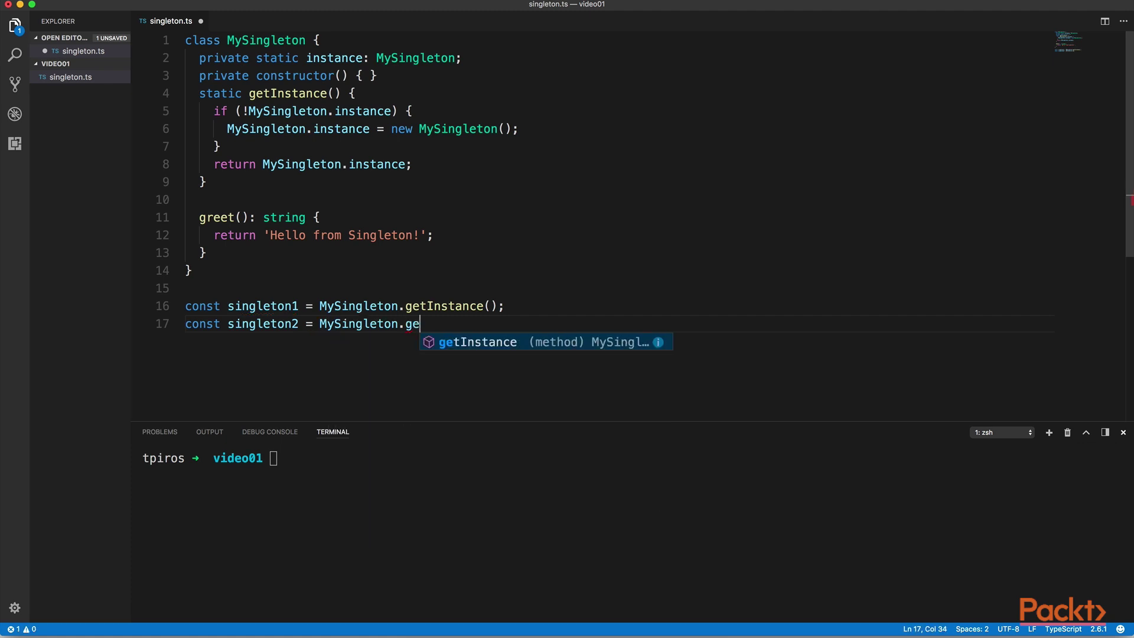
{"action": "key", "text": "Enter"}
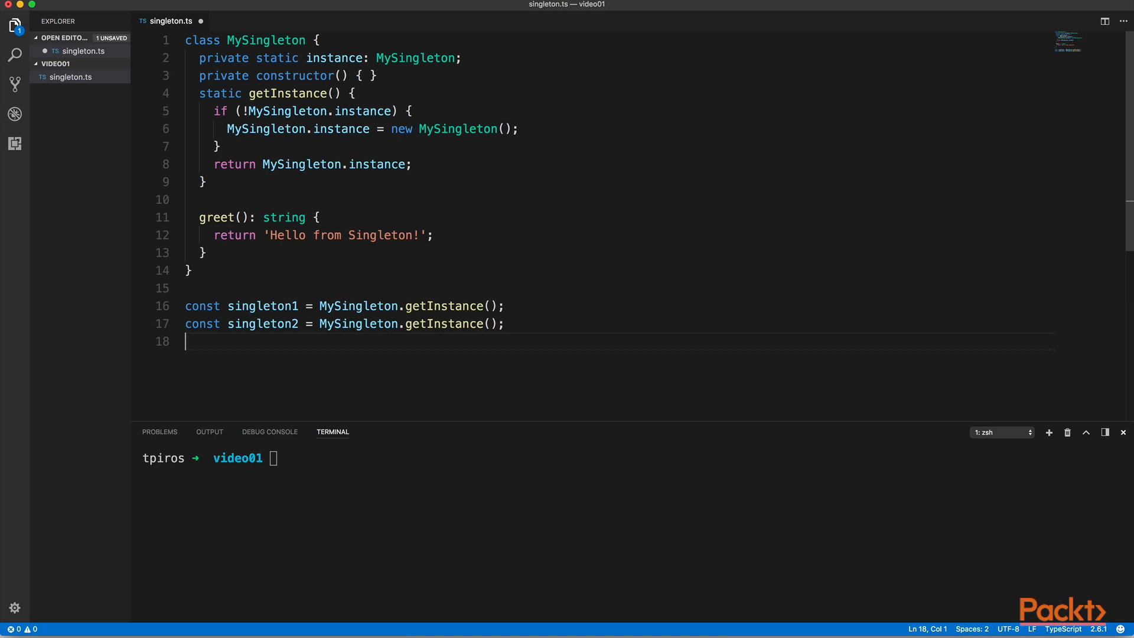
{"action": "type", "text": "console"}
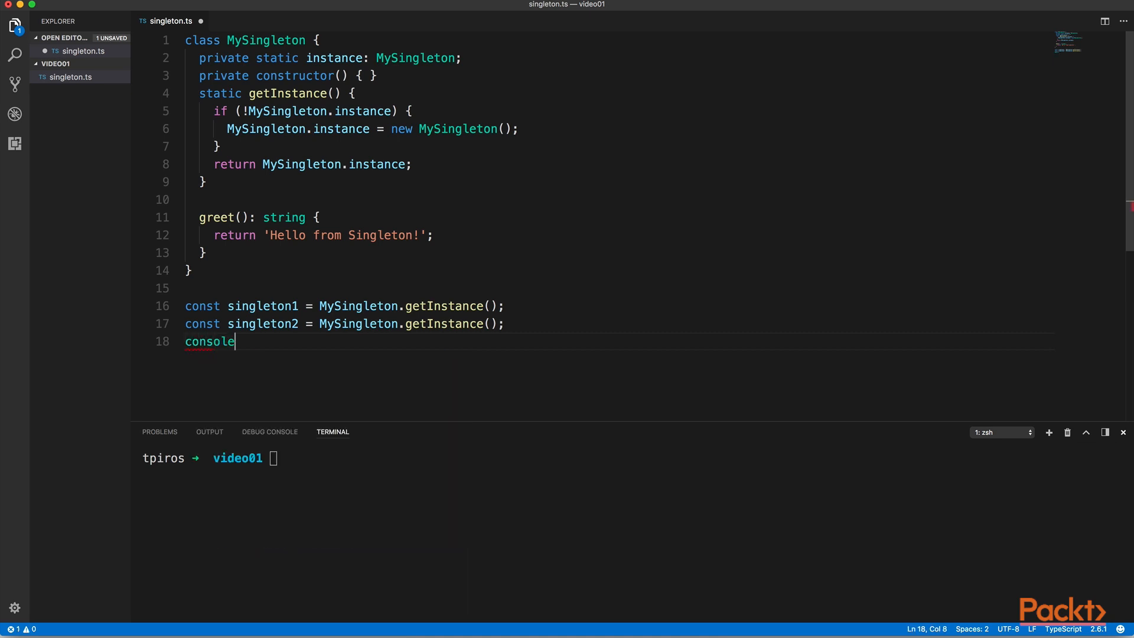
{"action": "type", "text": ".log(singleton1"}
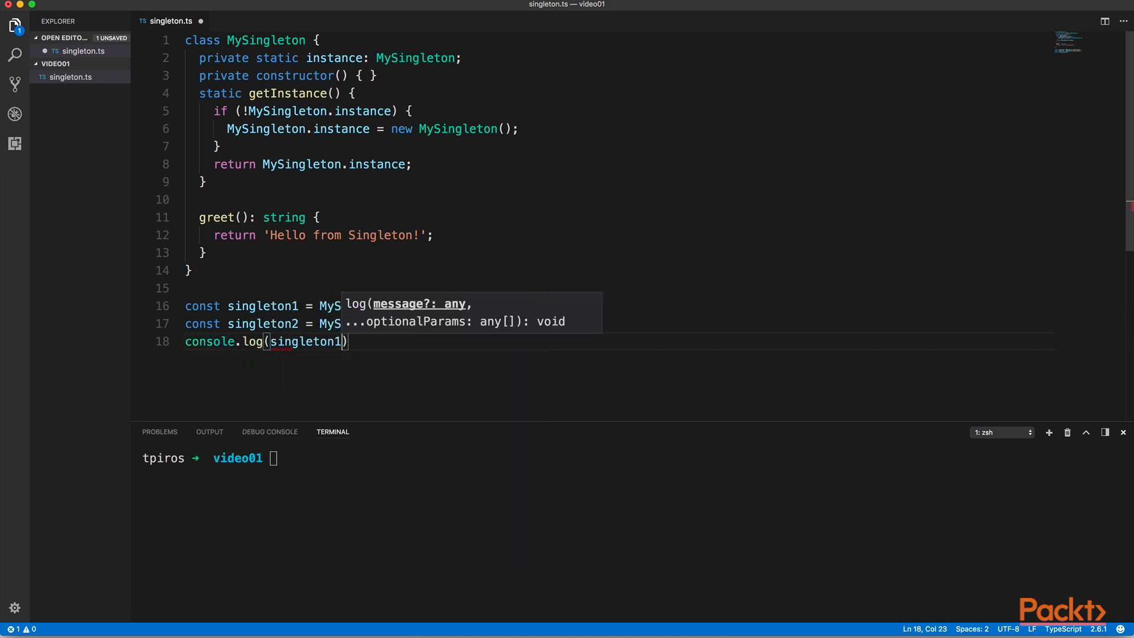
{"action": "type", "text": "=== sing"}
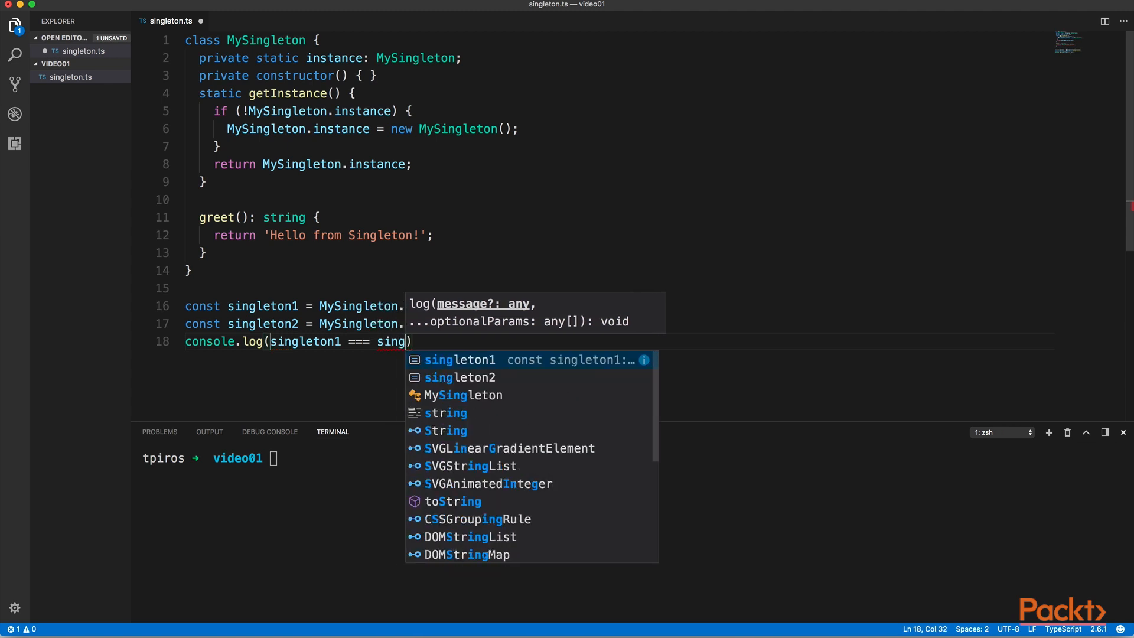
{"action": "type", "text": "2"}
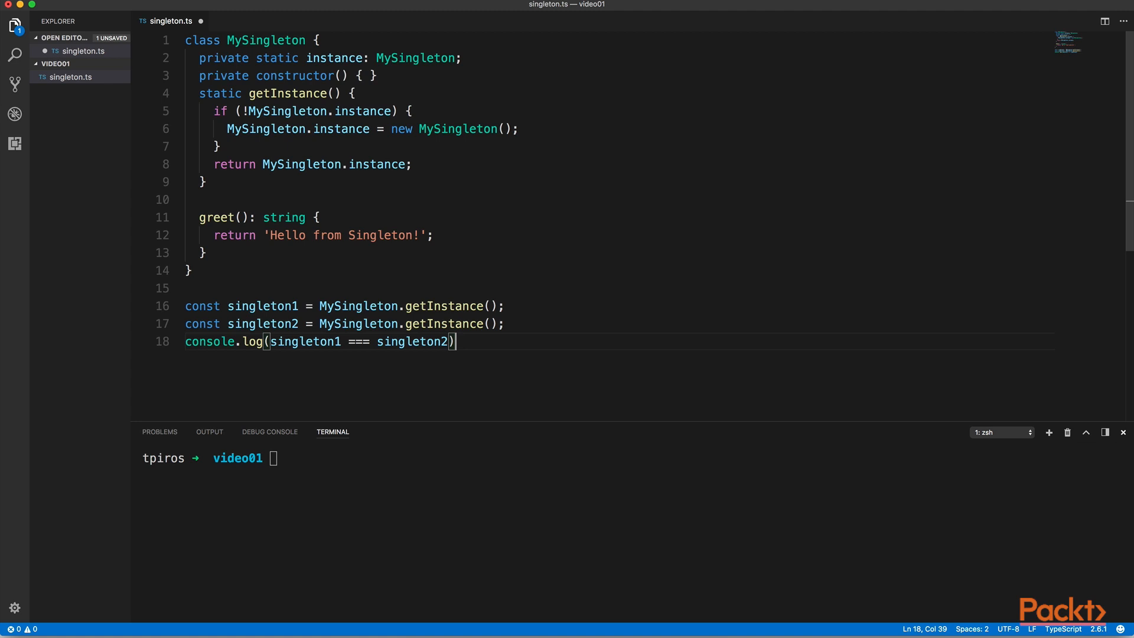
{"action": "type", "text": "ts-node singleton.ts"}
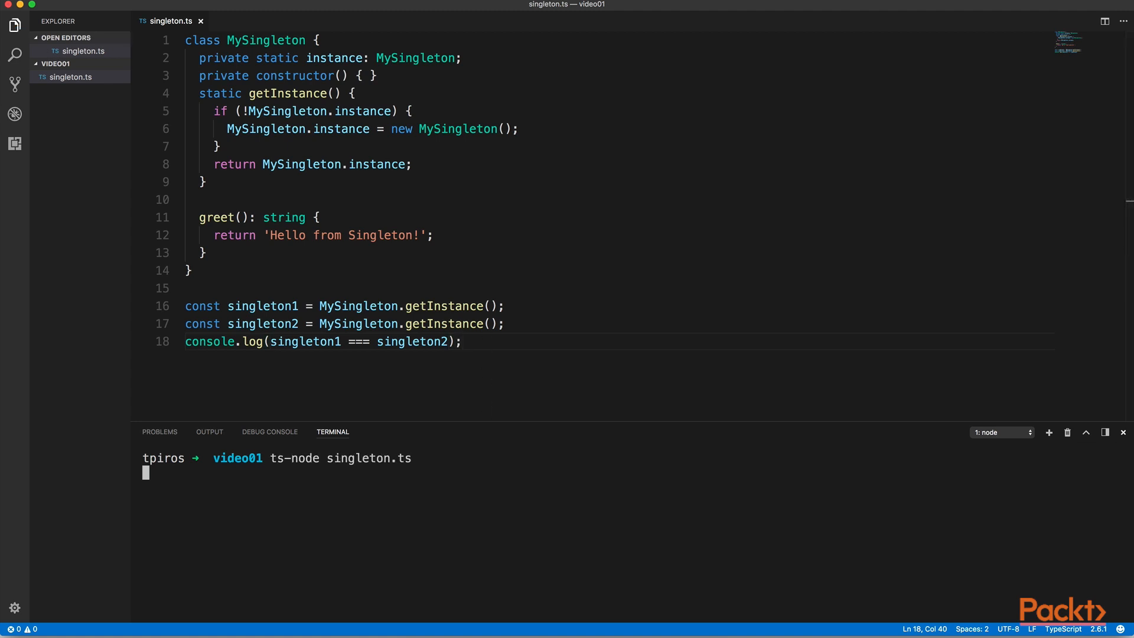
Run ts-node singleton.ts so the terminal prints true
{"action": "key", "text": "Return"}
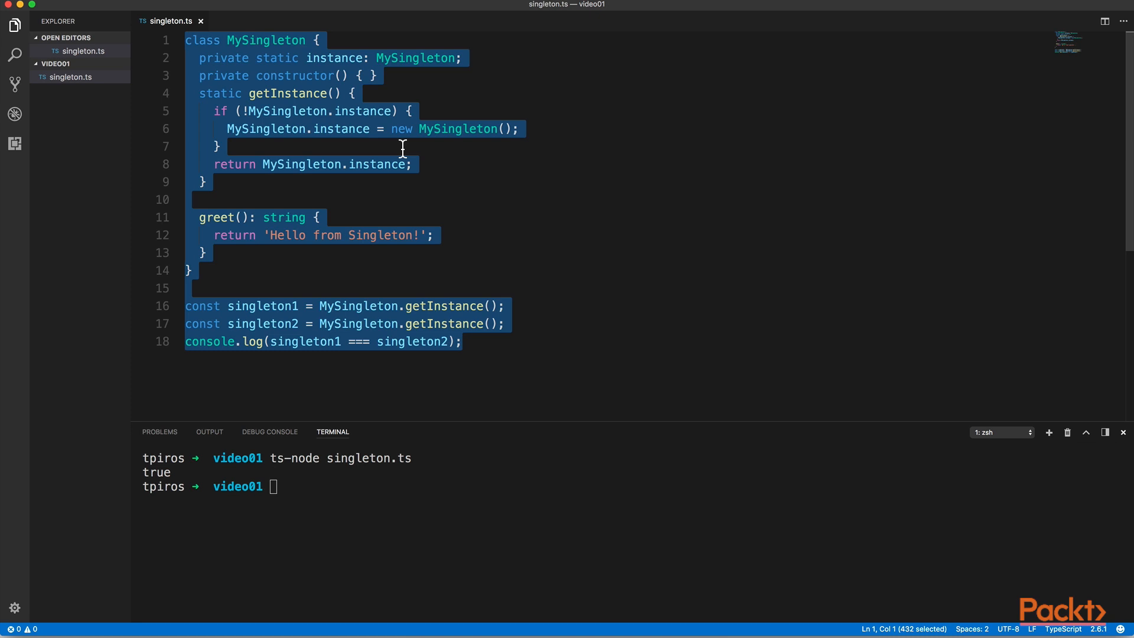
Replace the class with namespace MySingleton exporting greet(): string returning 'Hello from namespace (singleton)!'
{"action": "key", "text": "Delete"}
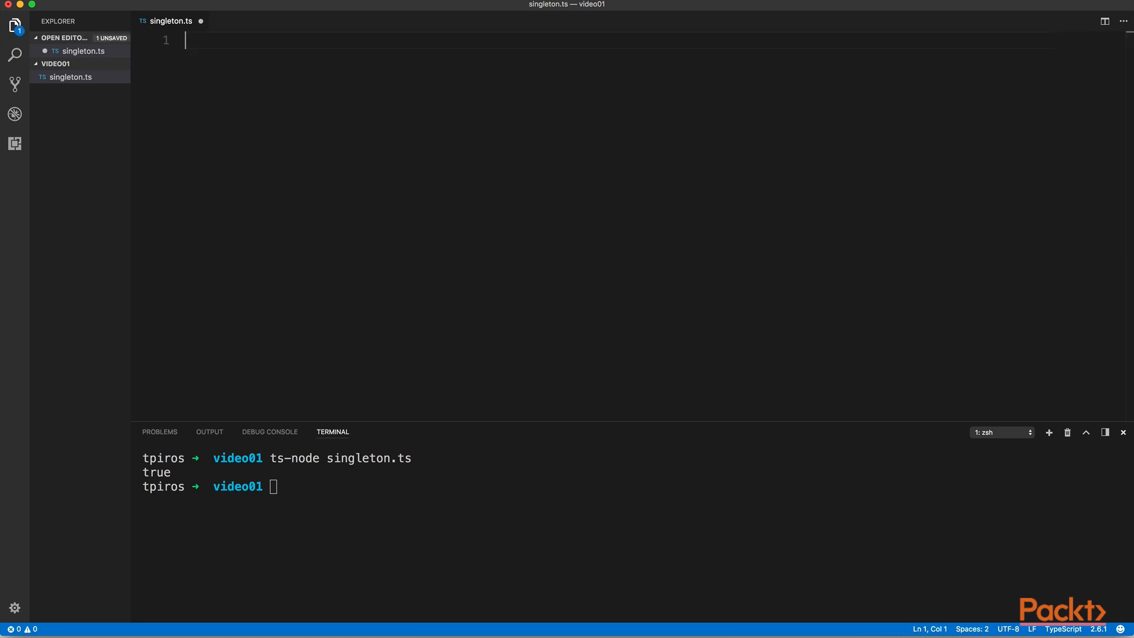
{"action": "type", "text": "namespace"}
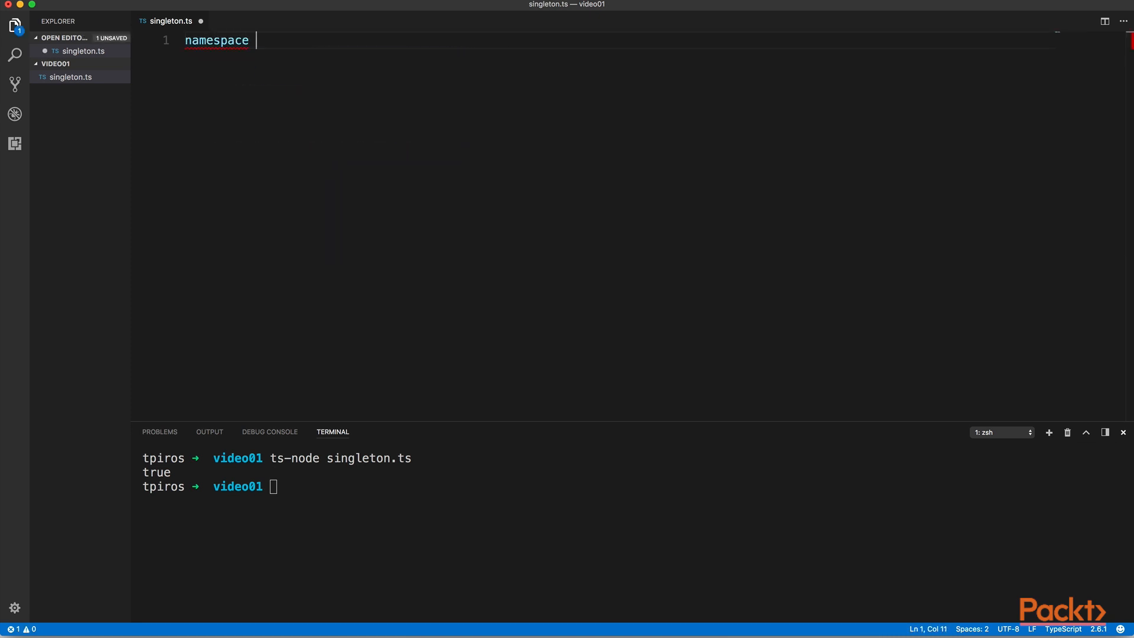
{"action": "type", "text": "MySingleton {"}
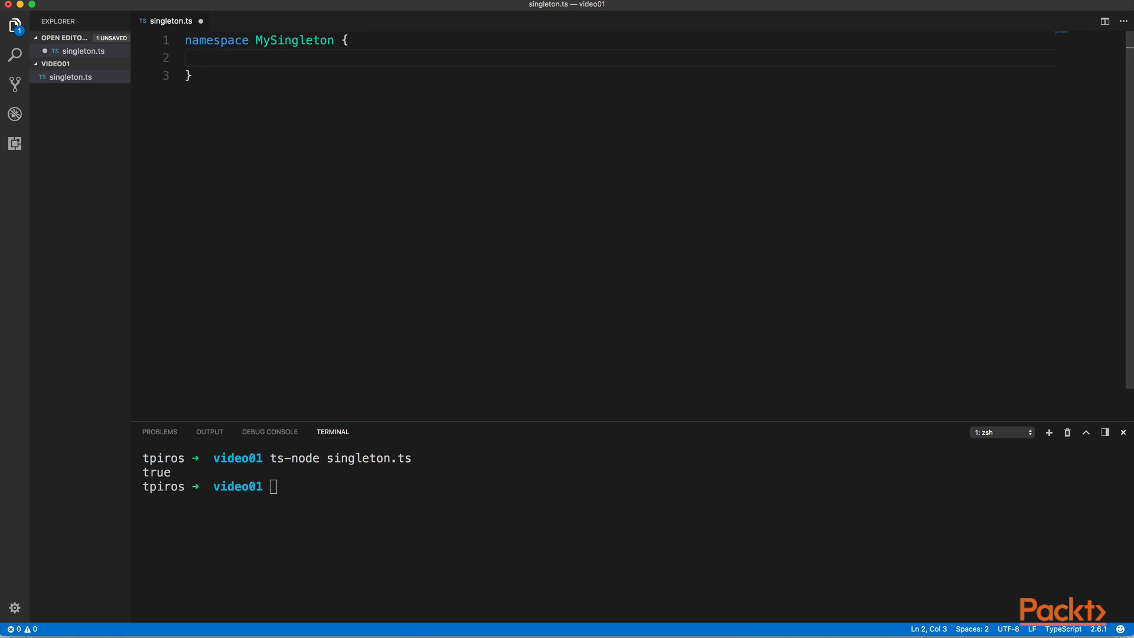
{"action": "type", "text": "export function gree"}
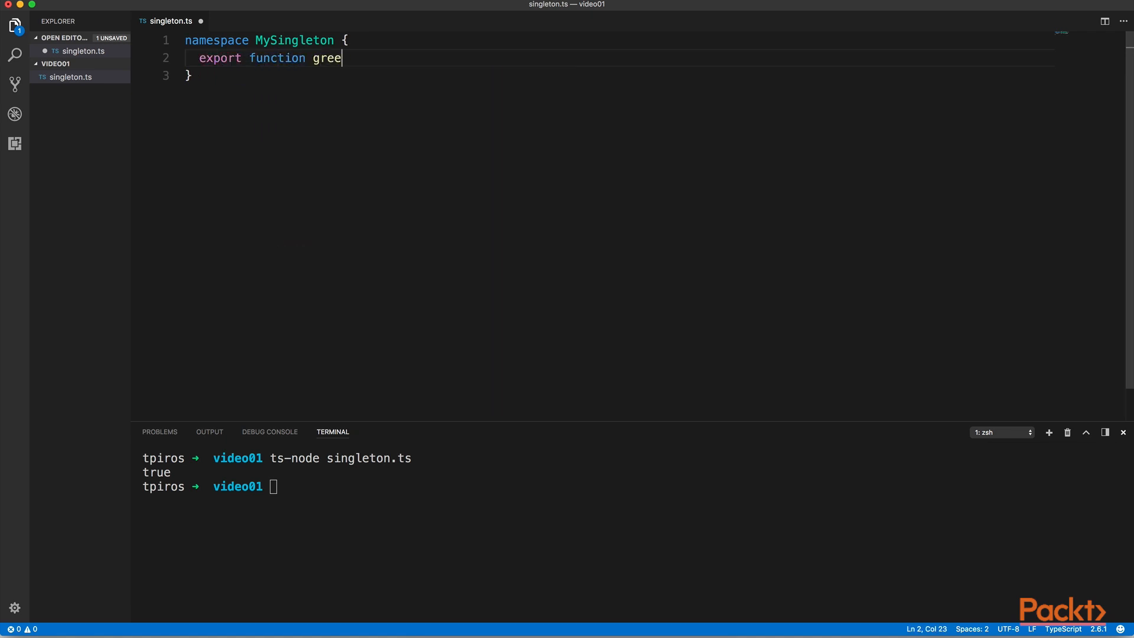
{"action": "type", "text": "t(): string {"}
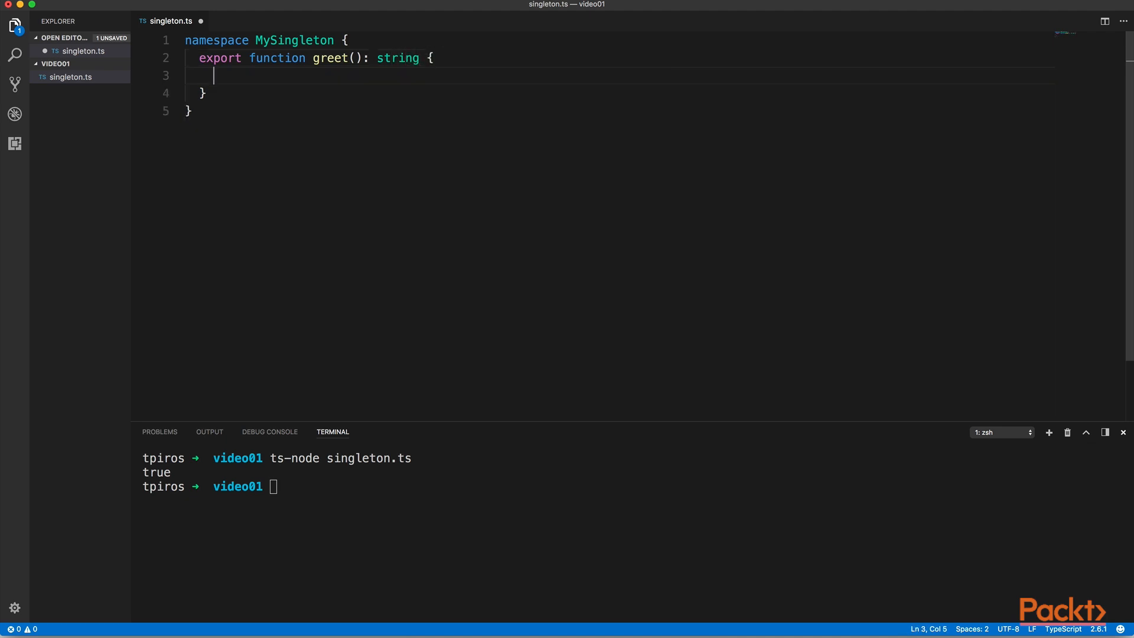
{"action": "type", "text": "return 'Hell'"}
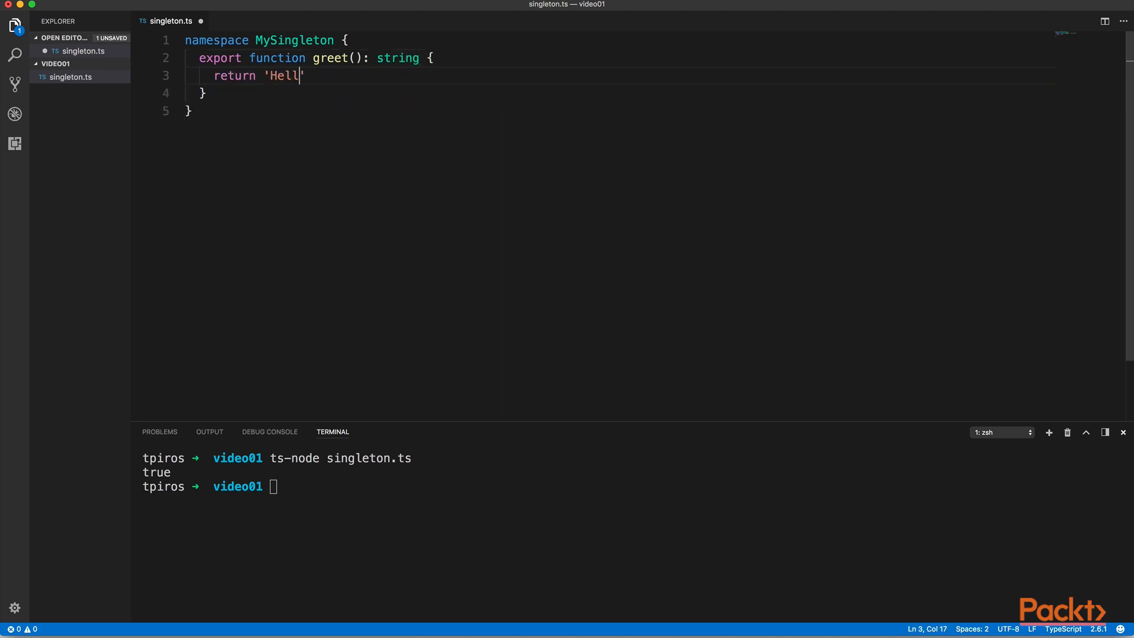
{"action": "type", "text": "o from namespace (singl"}
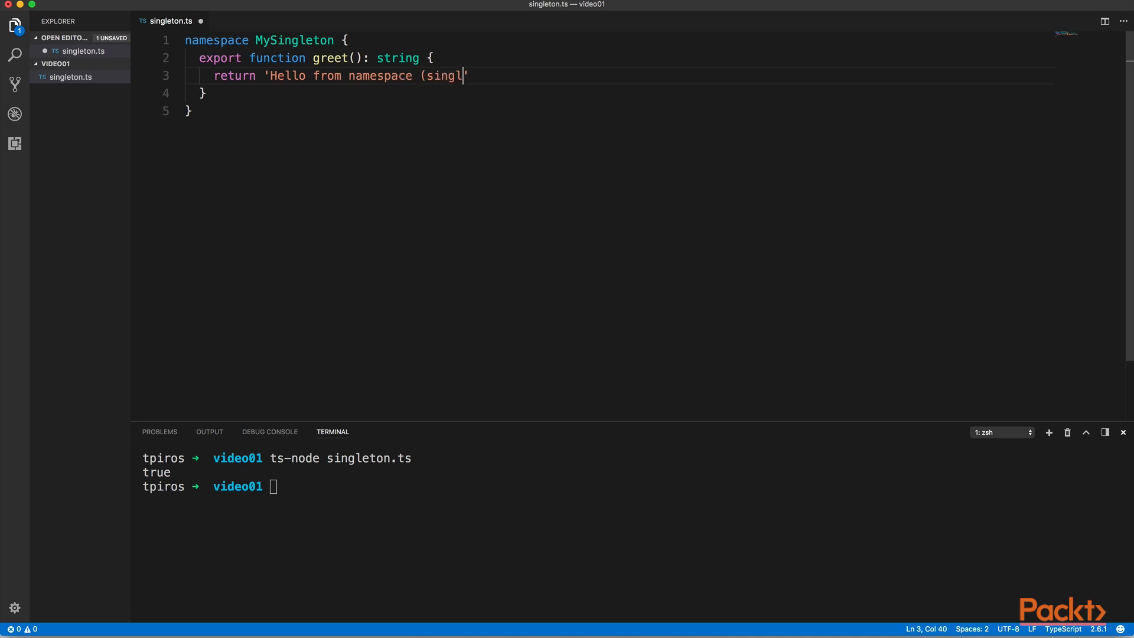
{"action": "type", "text": "eton)!"}
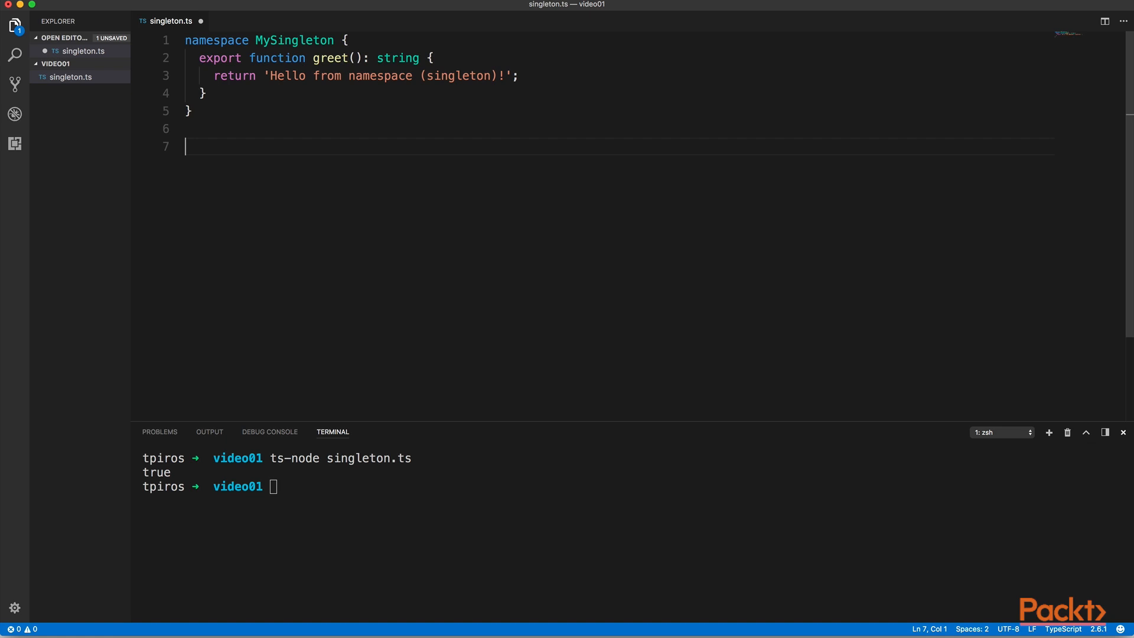
{"action": "type", "text": "let singlet"}
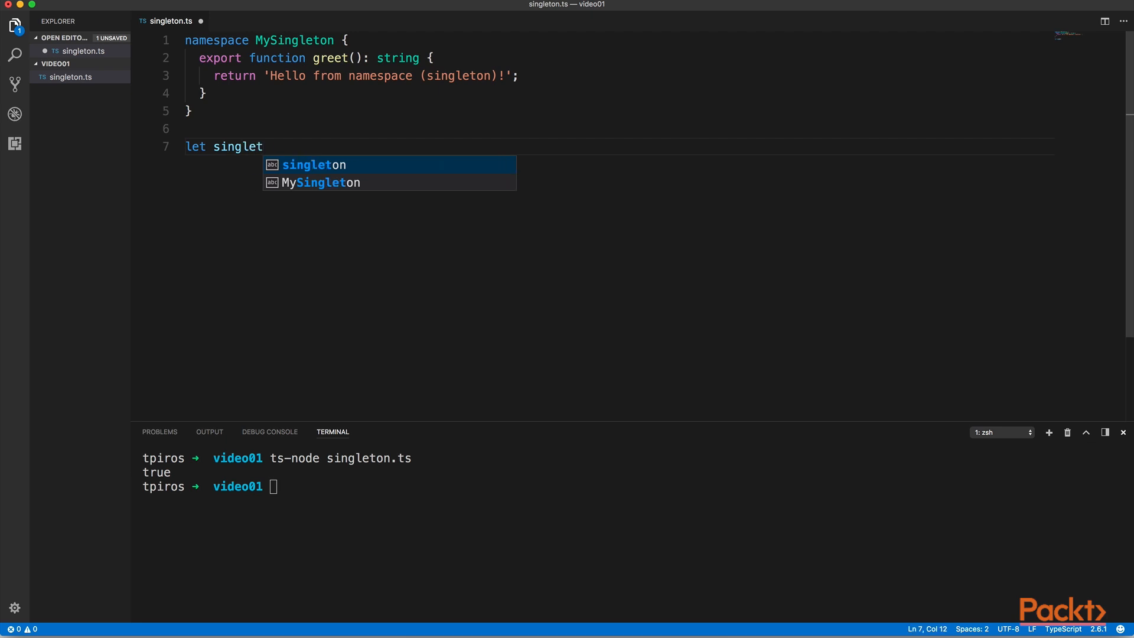
Set singleton1 and singleton2 to MySingleton, log singleton1 === singleton2, and rerun ts-node to print true
{"action": "type", "text": "on1 = MySingleton;"}
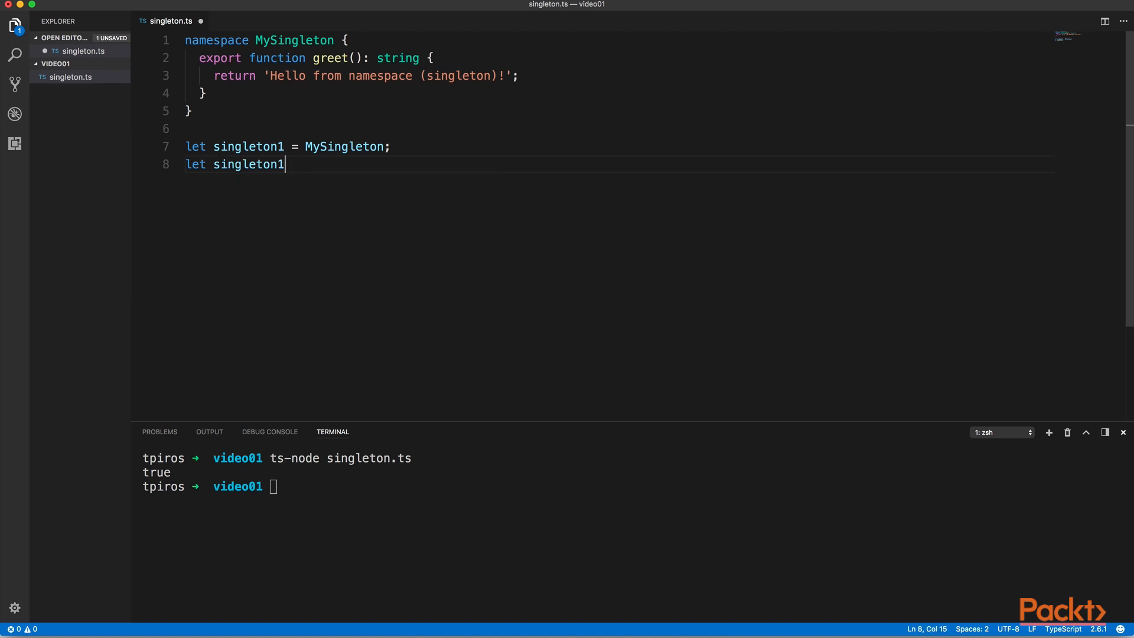
{"action": "type", "text": "2 ="}
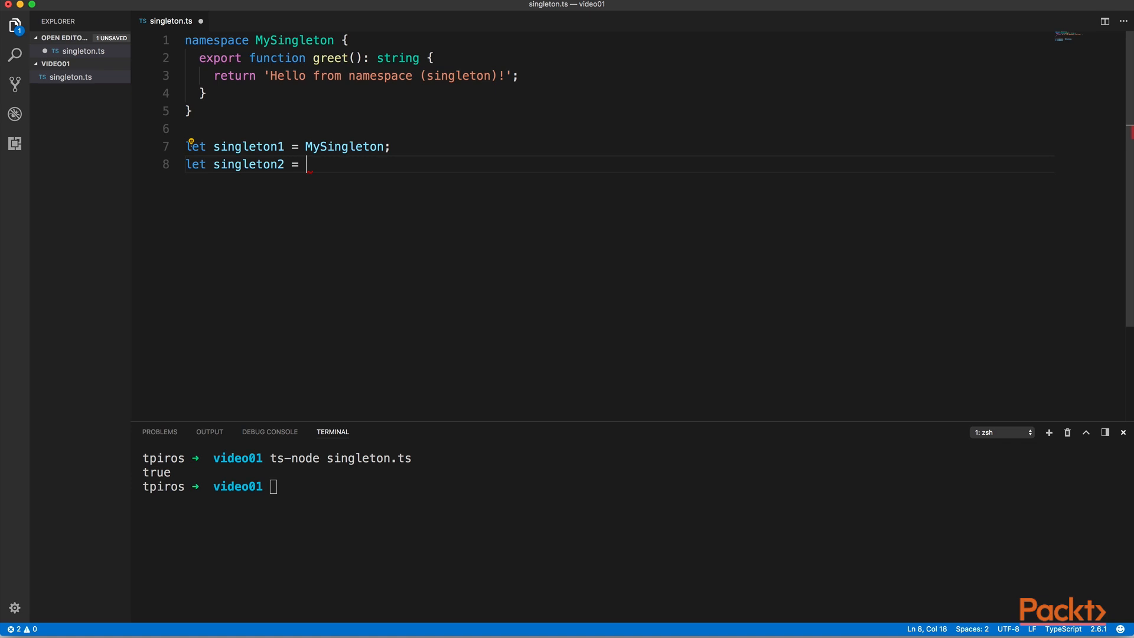
{"action": "type", "text": "MySingleton;"}
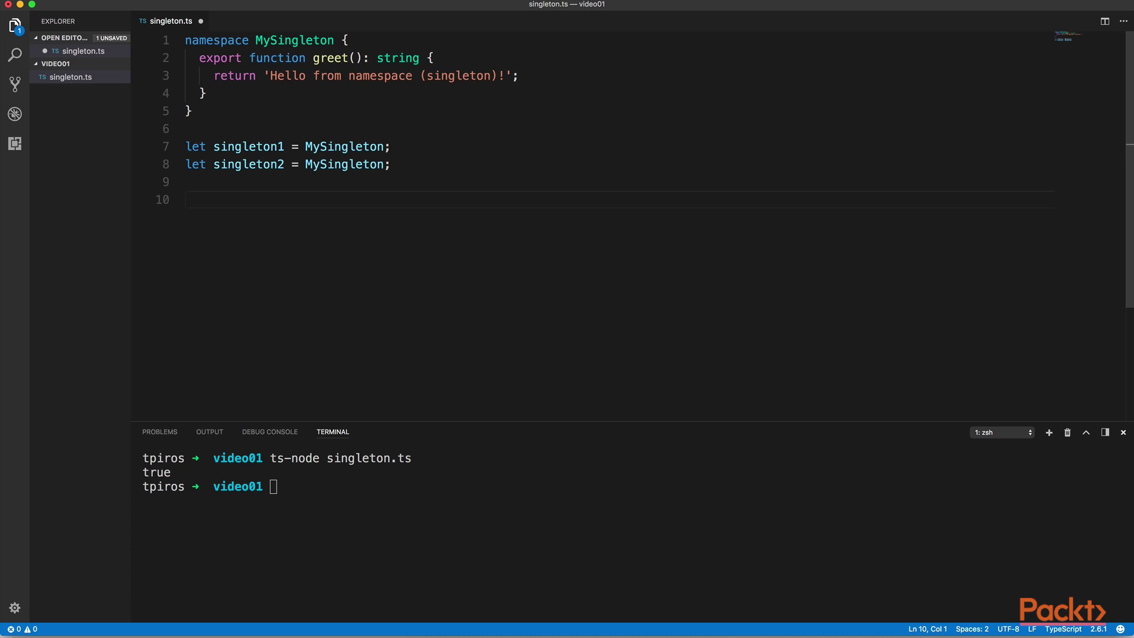
{"action": "type", "text": "console.log()"}
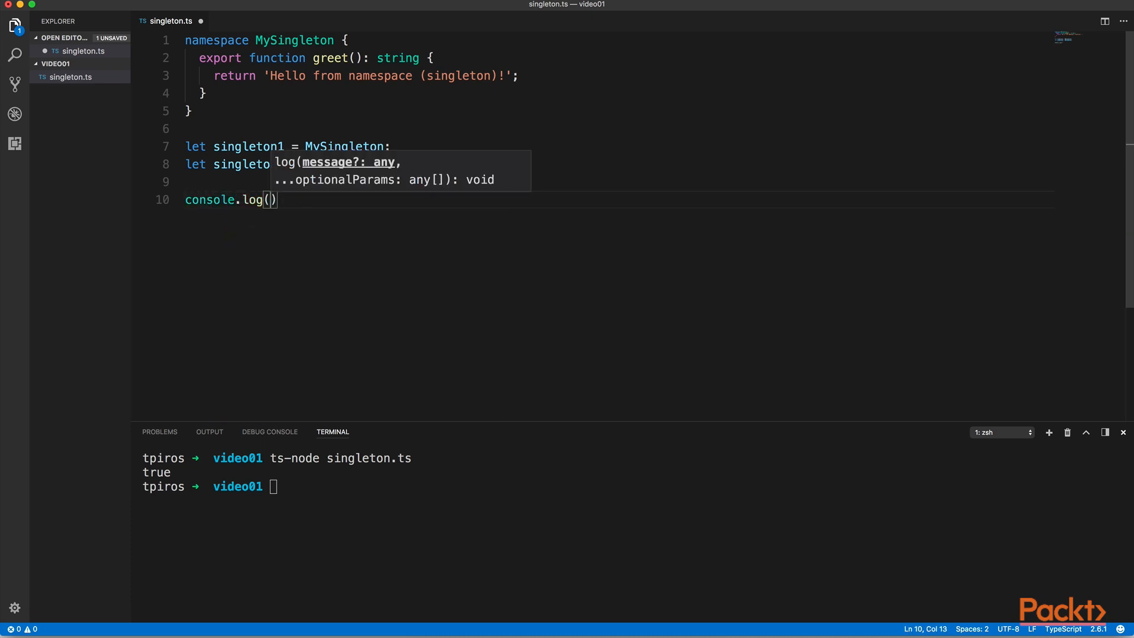
{"action": "type", "text": "singleton1 ==="}
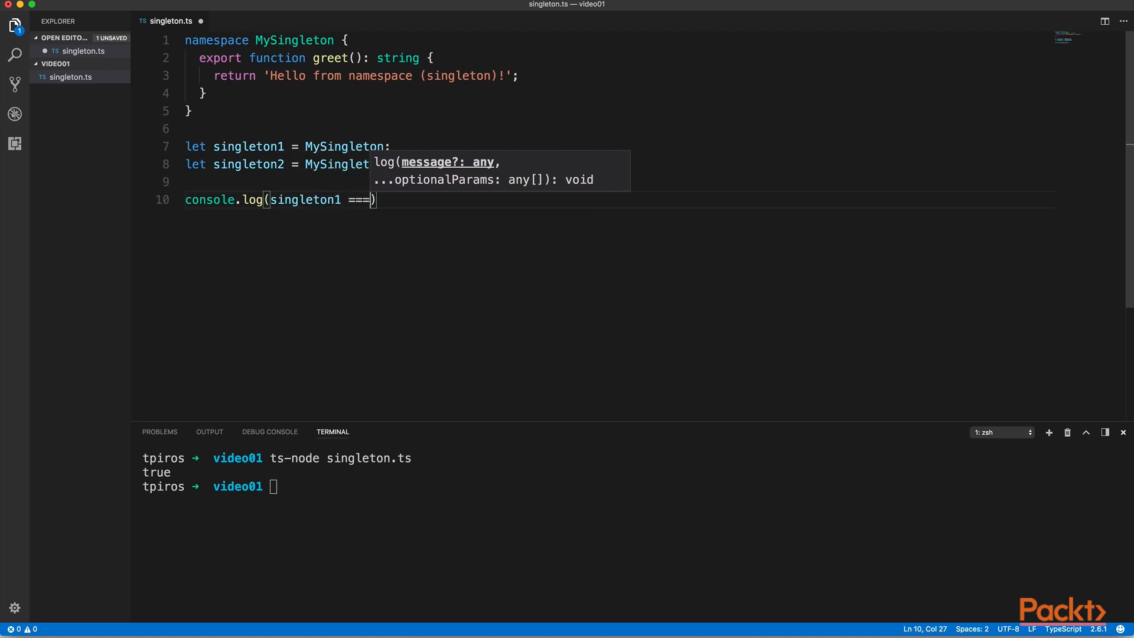
{"action": "type", "text": "singleton2);"}
{"action": "left_click", "coordinate": [633, 487]}
{"action": "type", "text": "ts-node singleton.ts"}
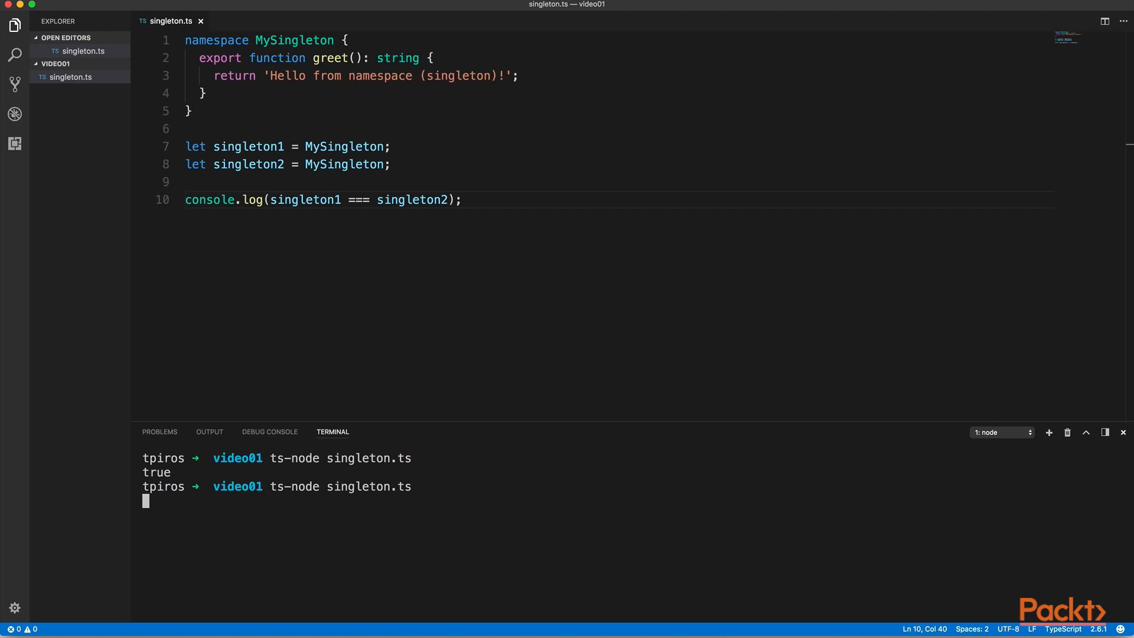
{"action": "key", "text": "Return"}
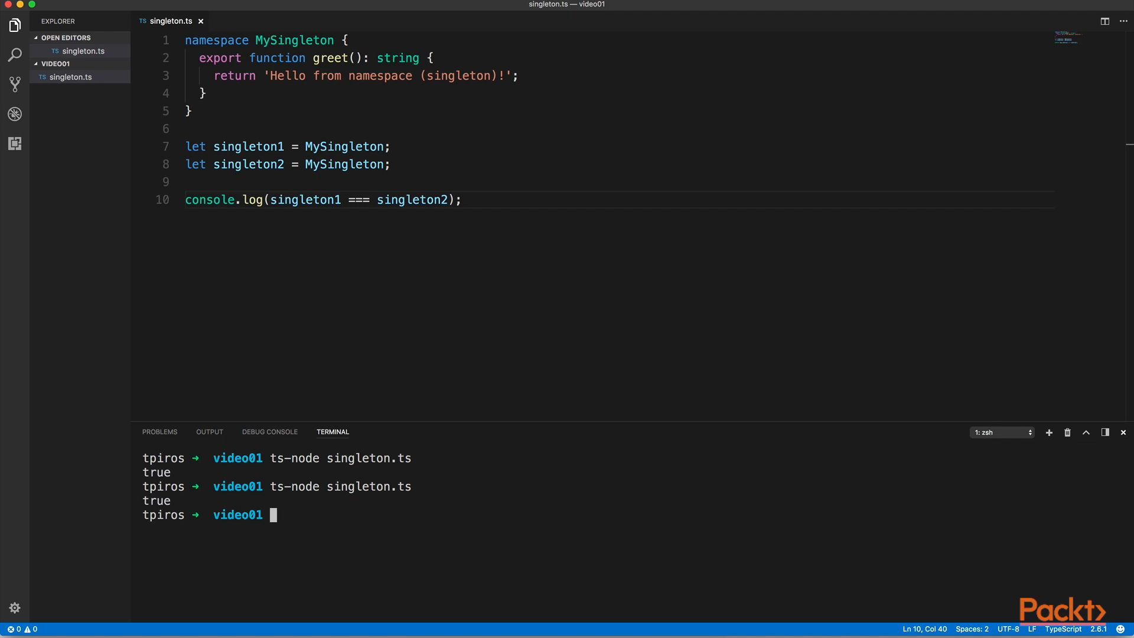